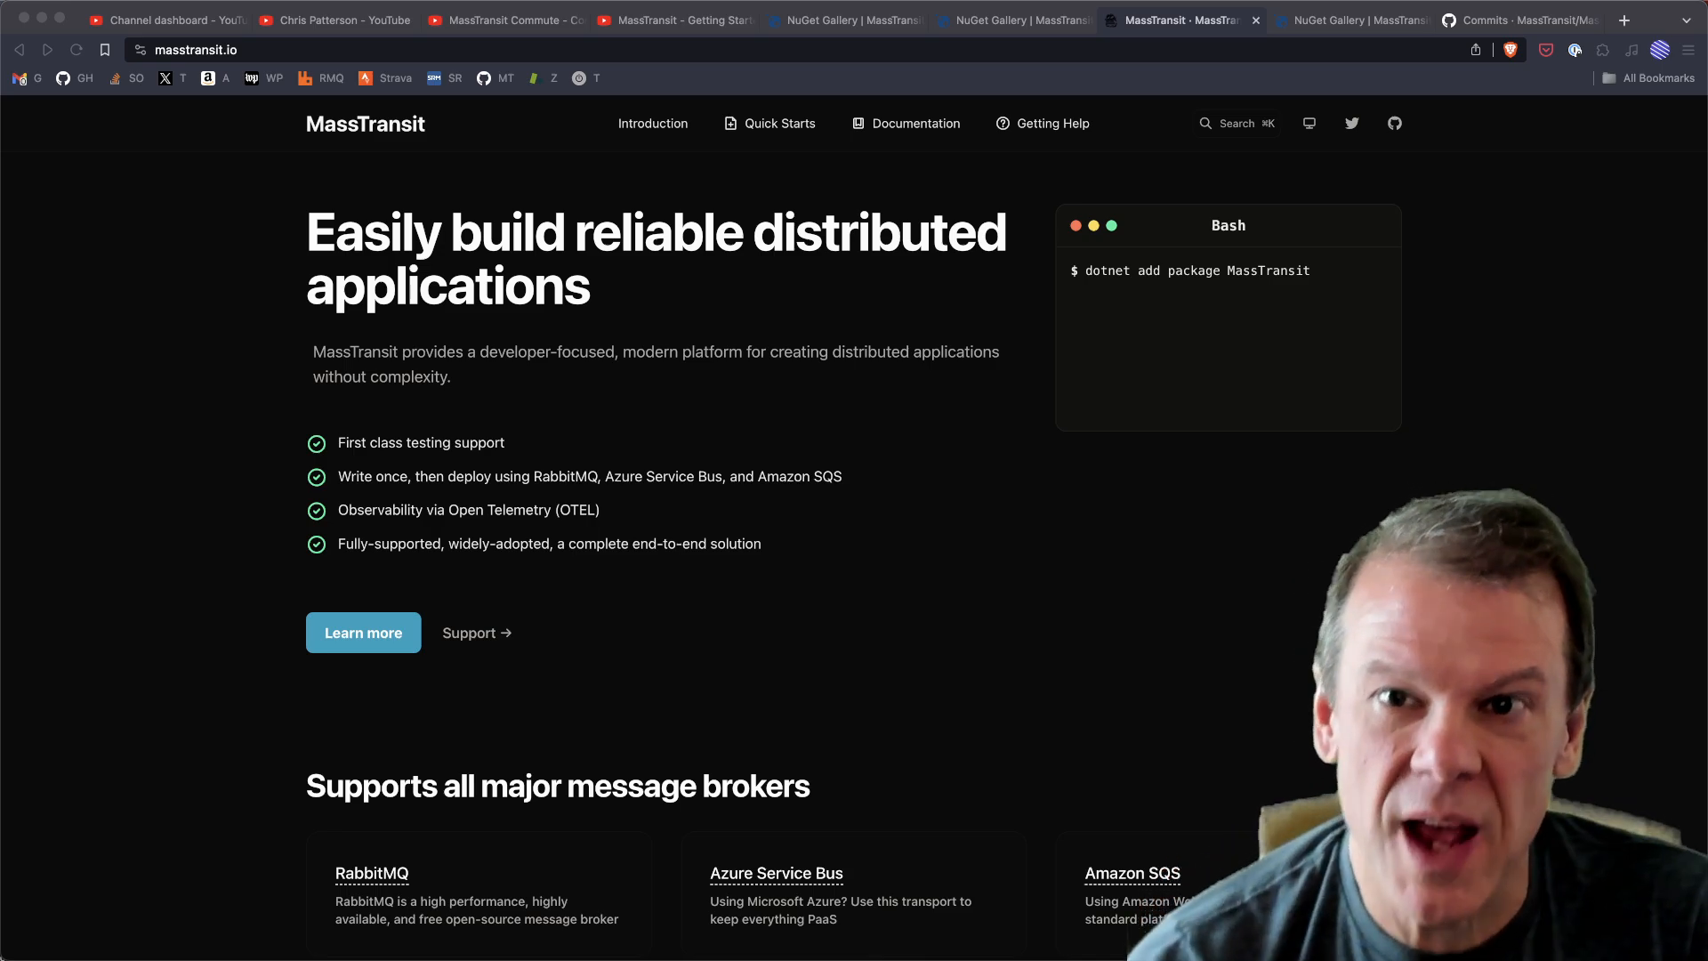
Switch to the NuGet Gallery page for the MassTransit package and review its frameworks
click(844, 19)
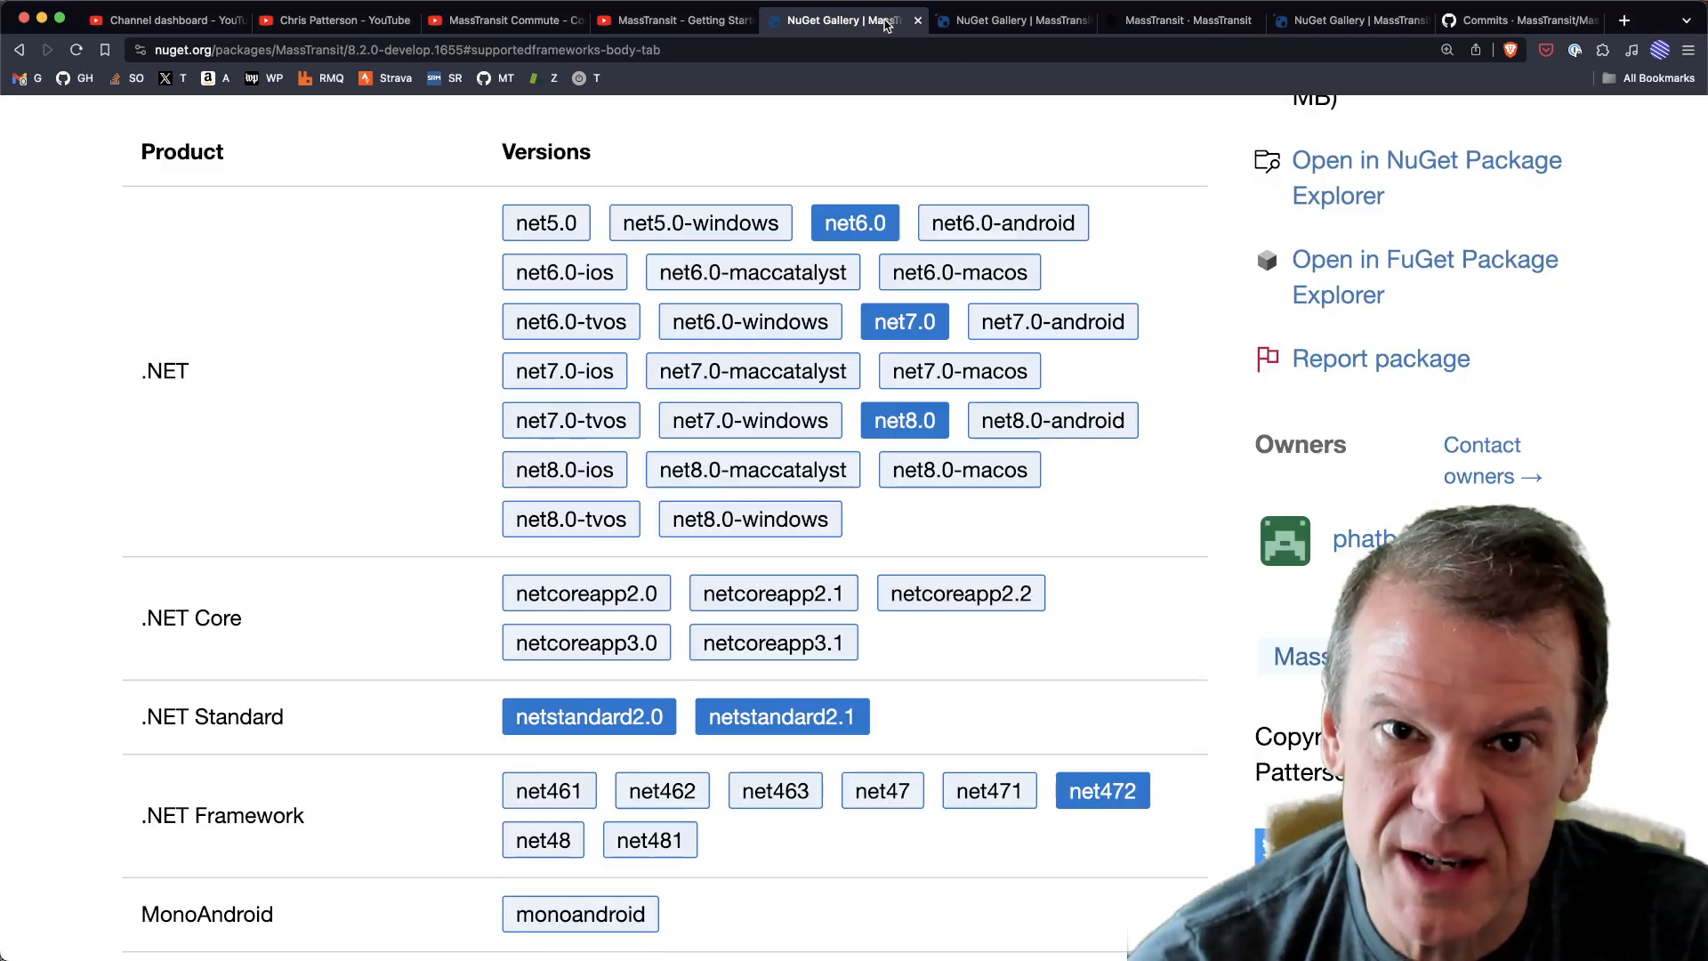
mouse_move(1142, 538)
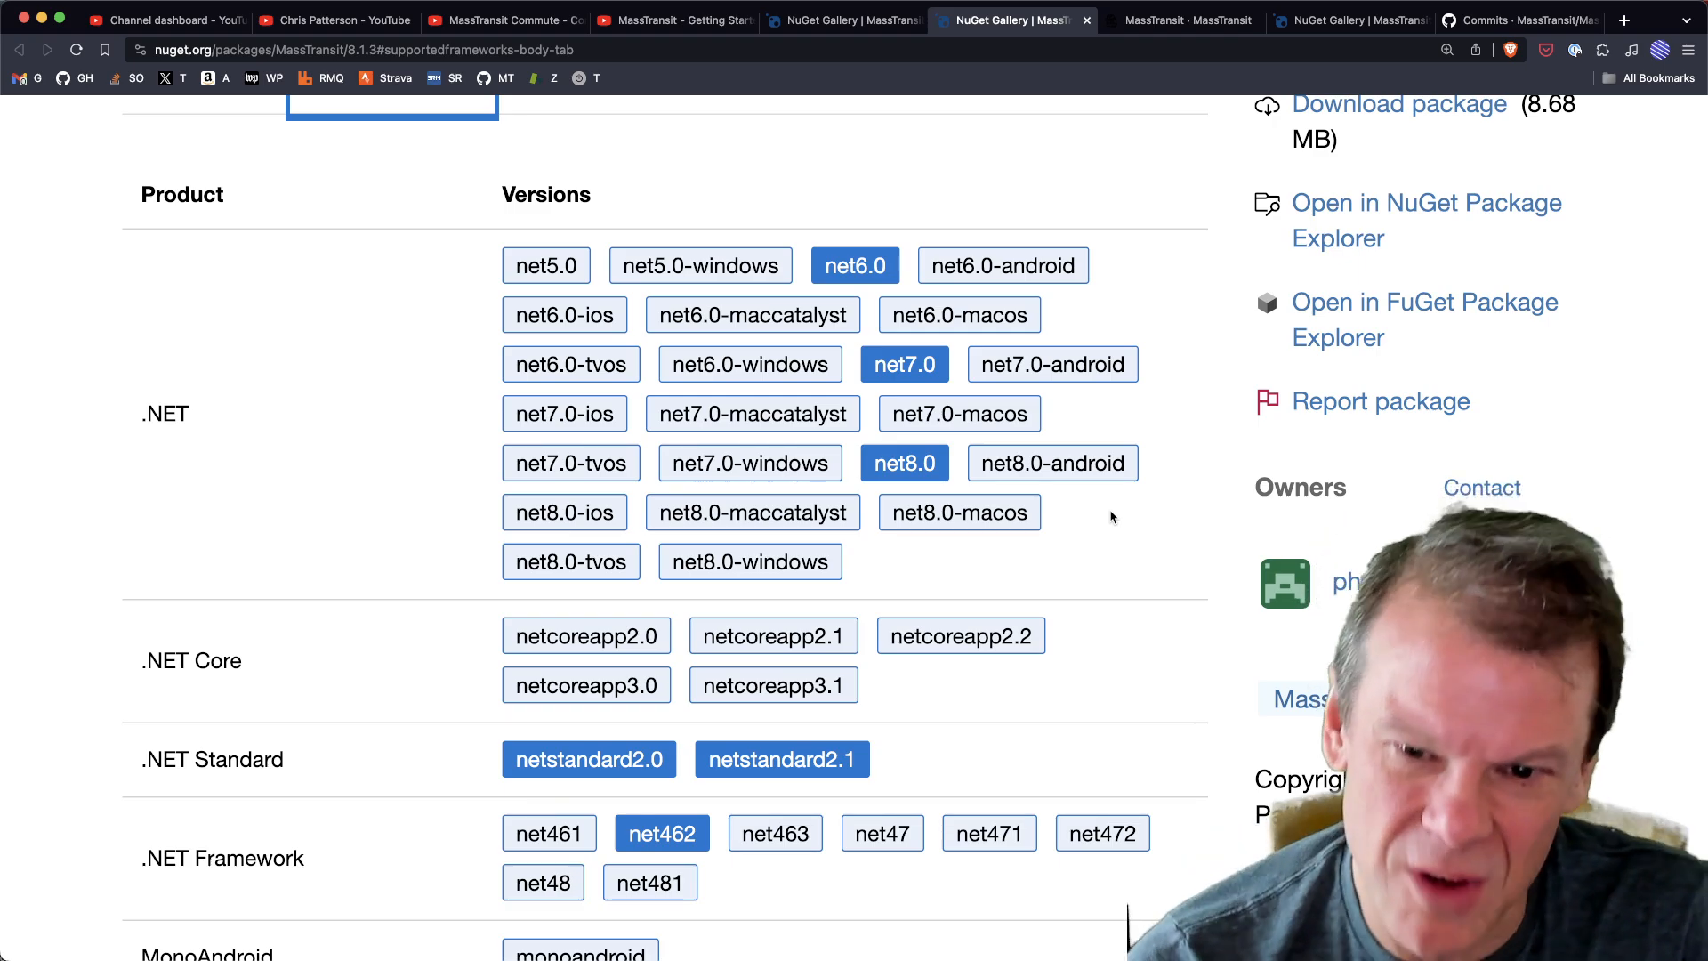
mouse_move(1041, 504)
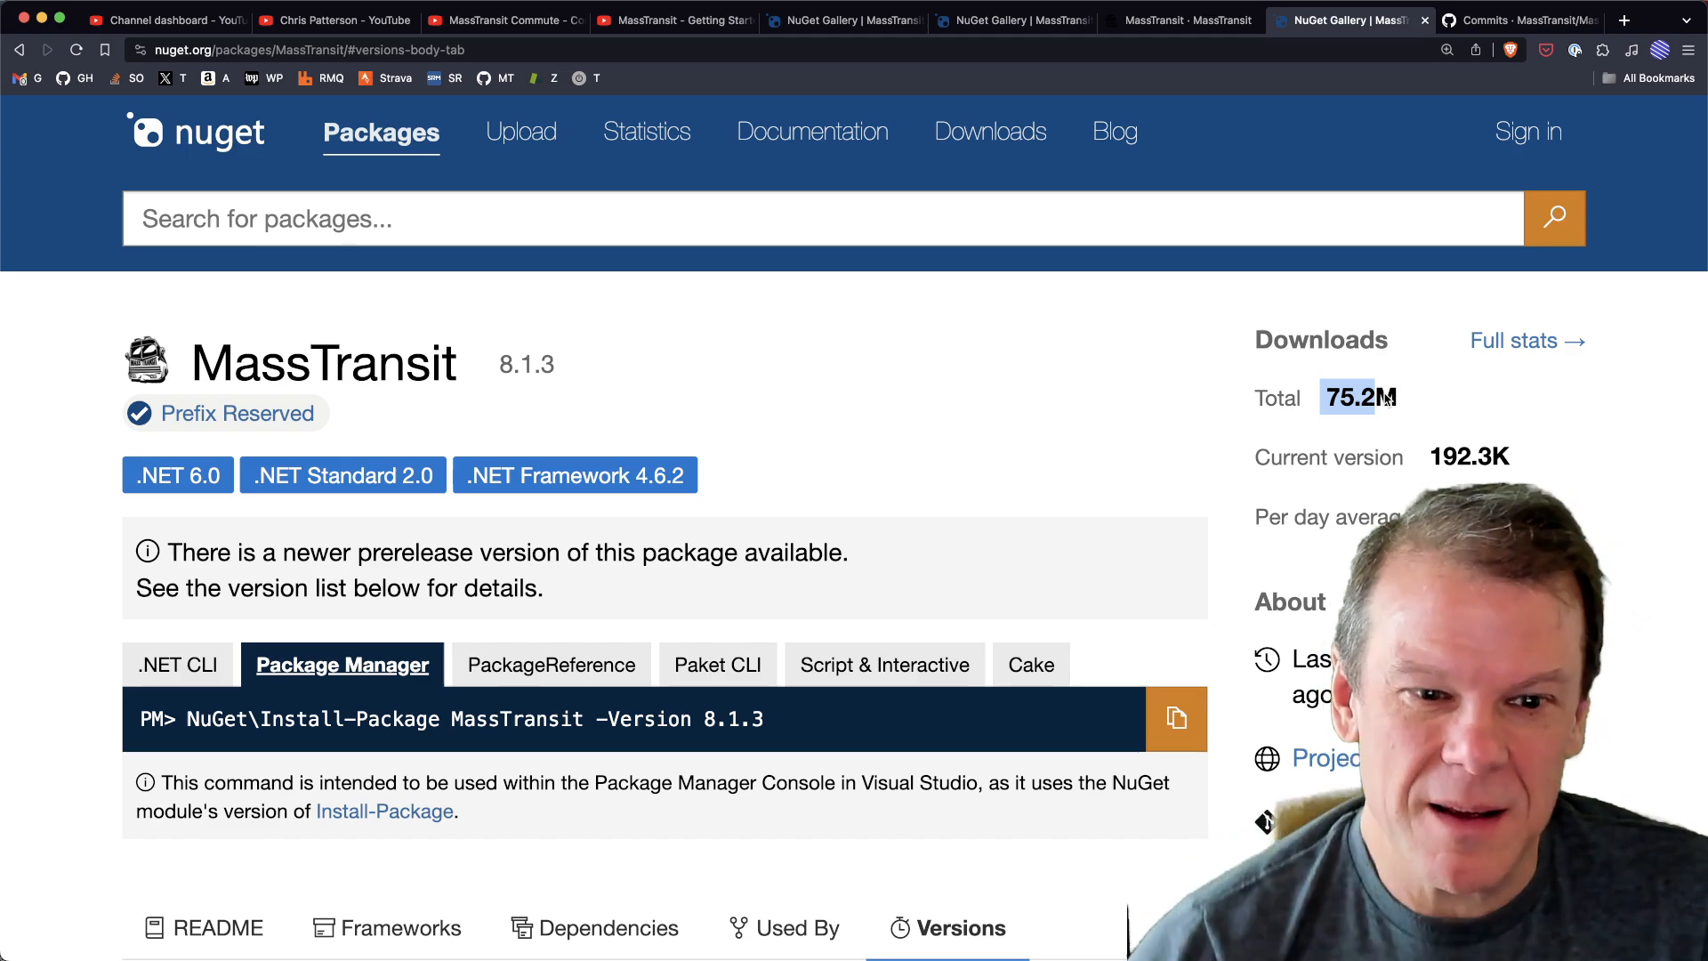
Scroll the Versions list to read per-version download counts for MassTransit
scroll(down, 3)
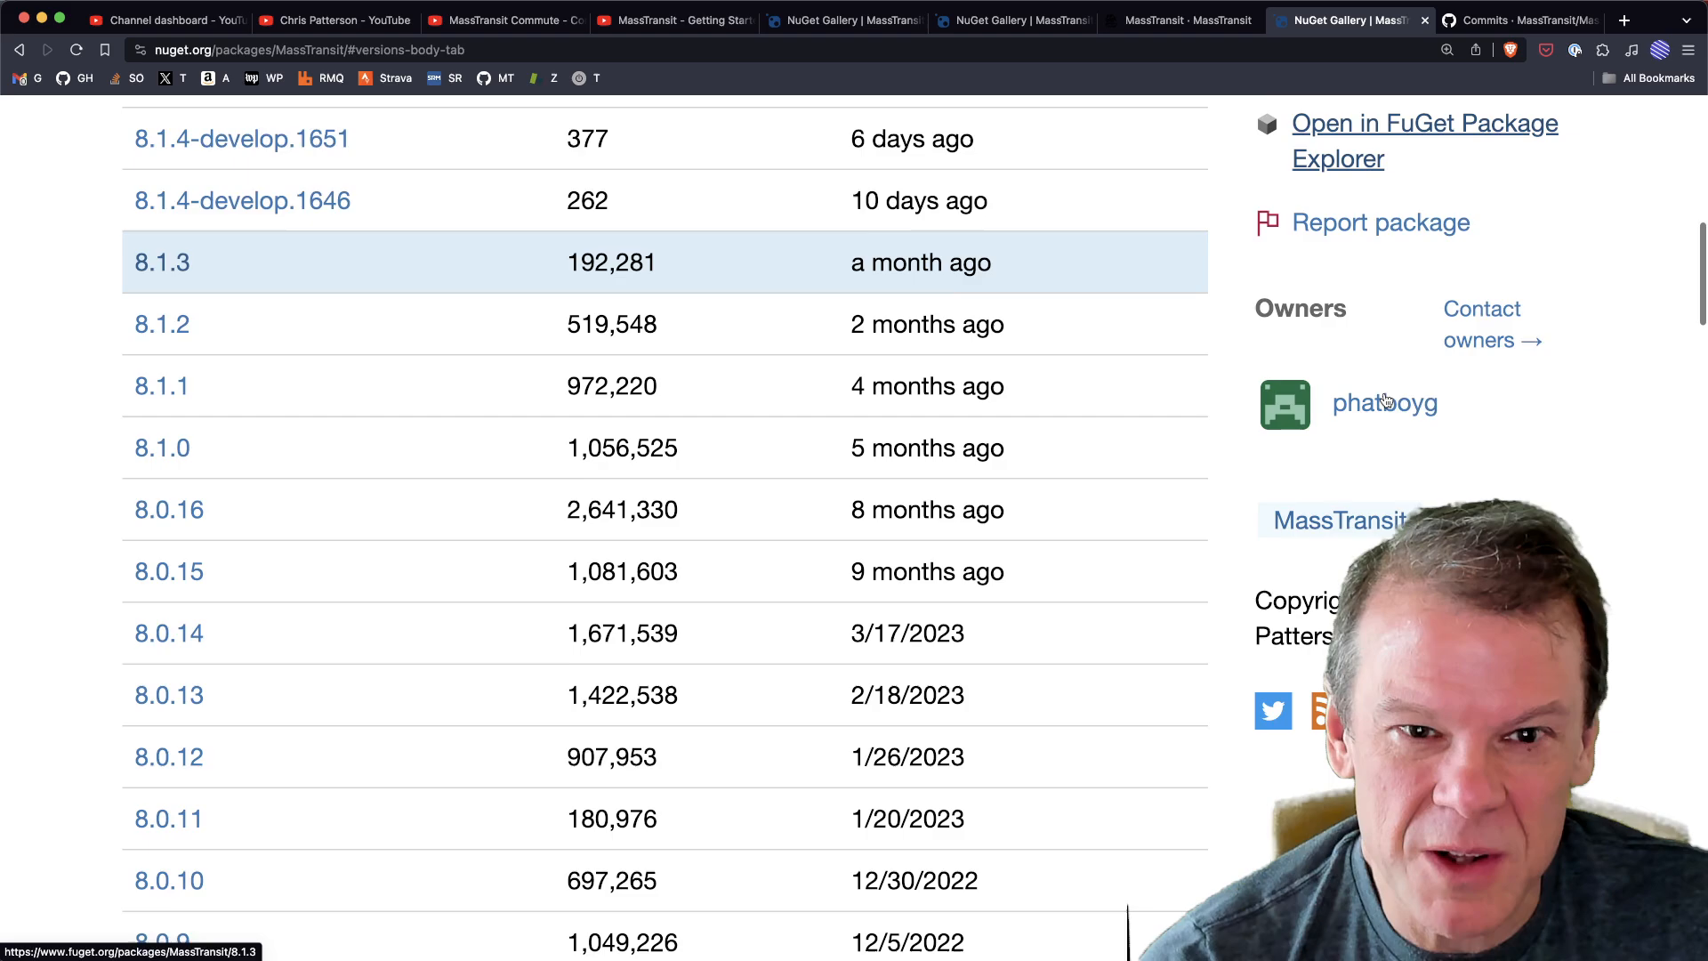
scroll(down, 3)
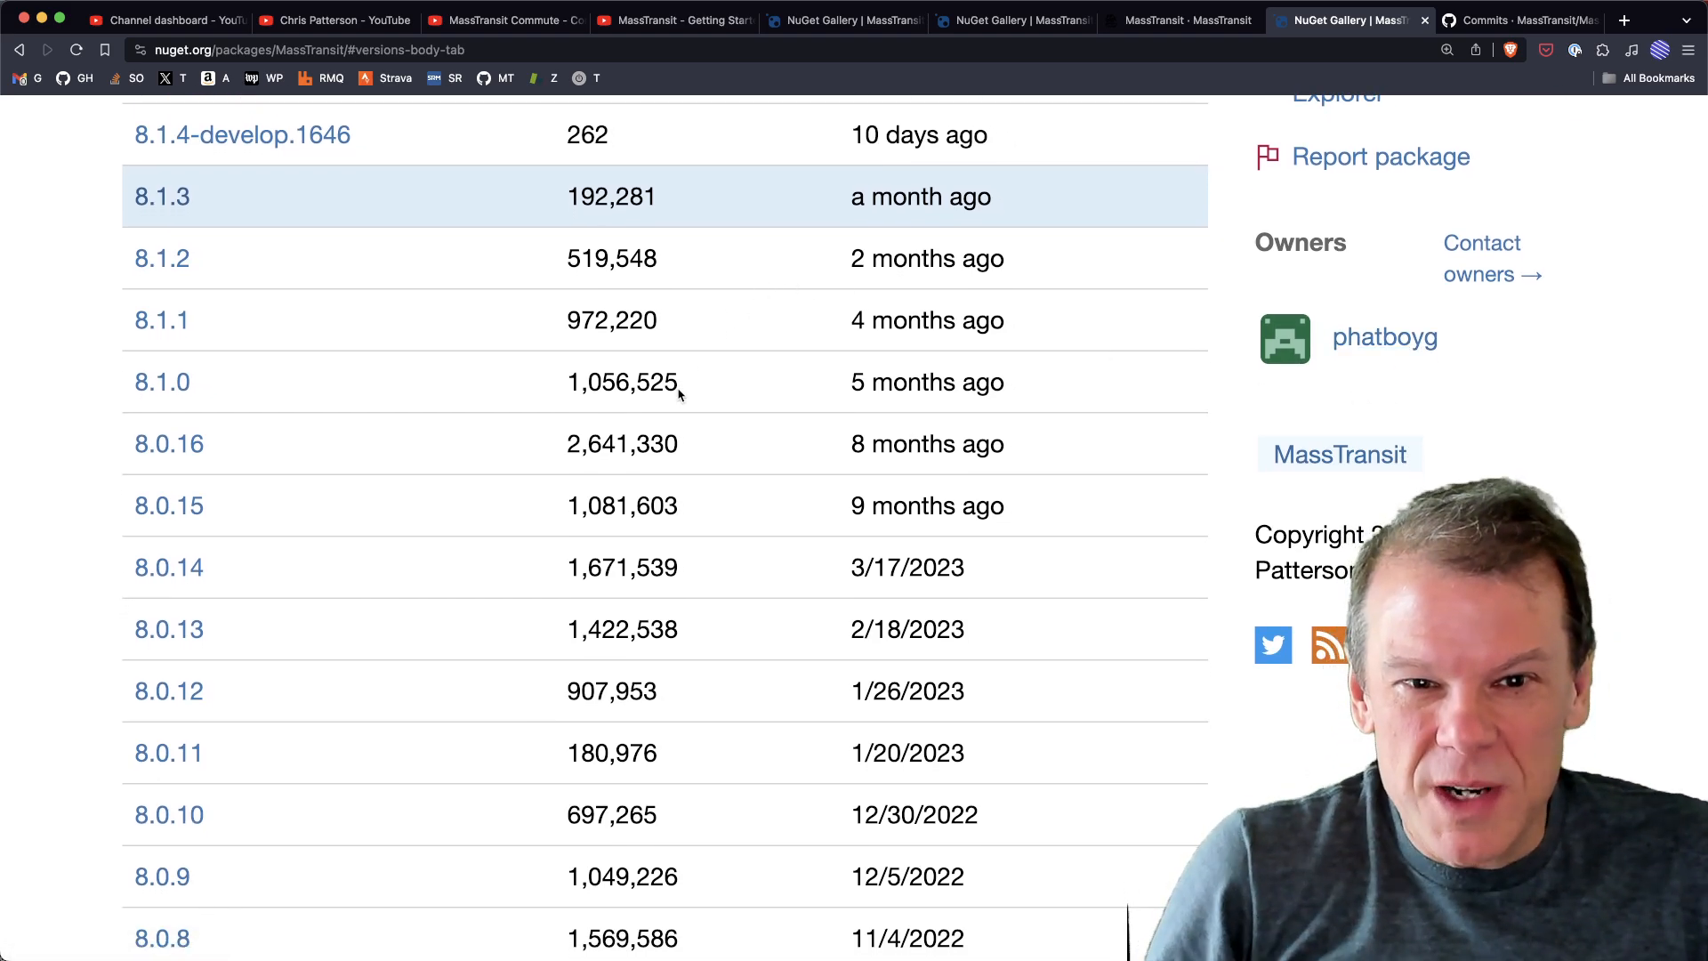
scroll(down, 3)
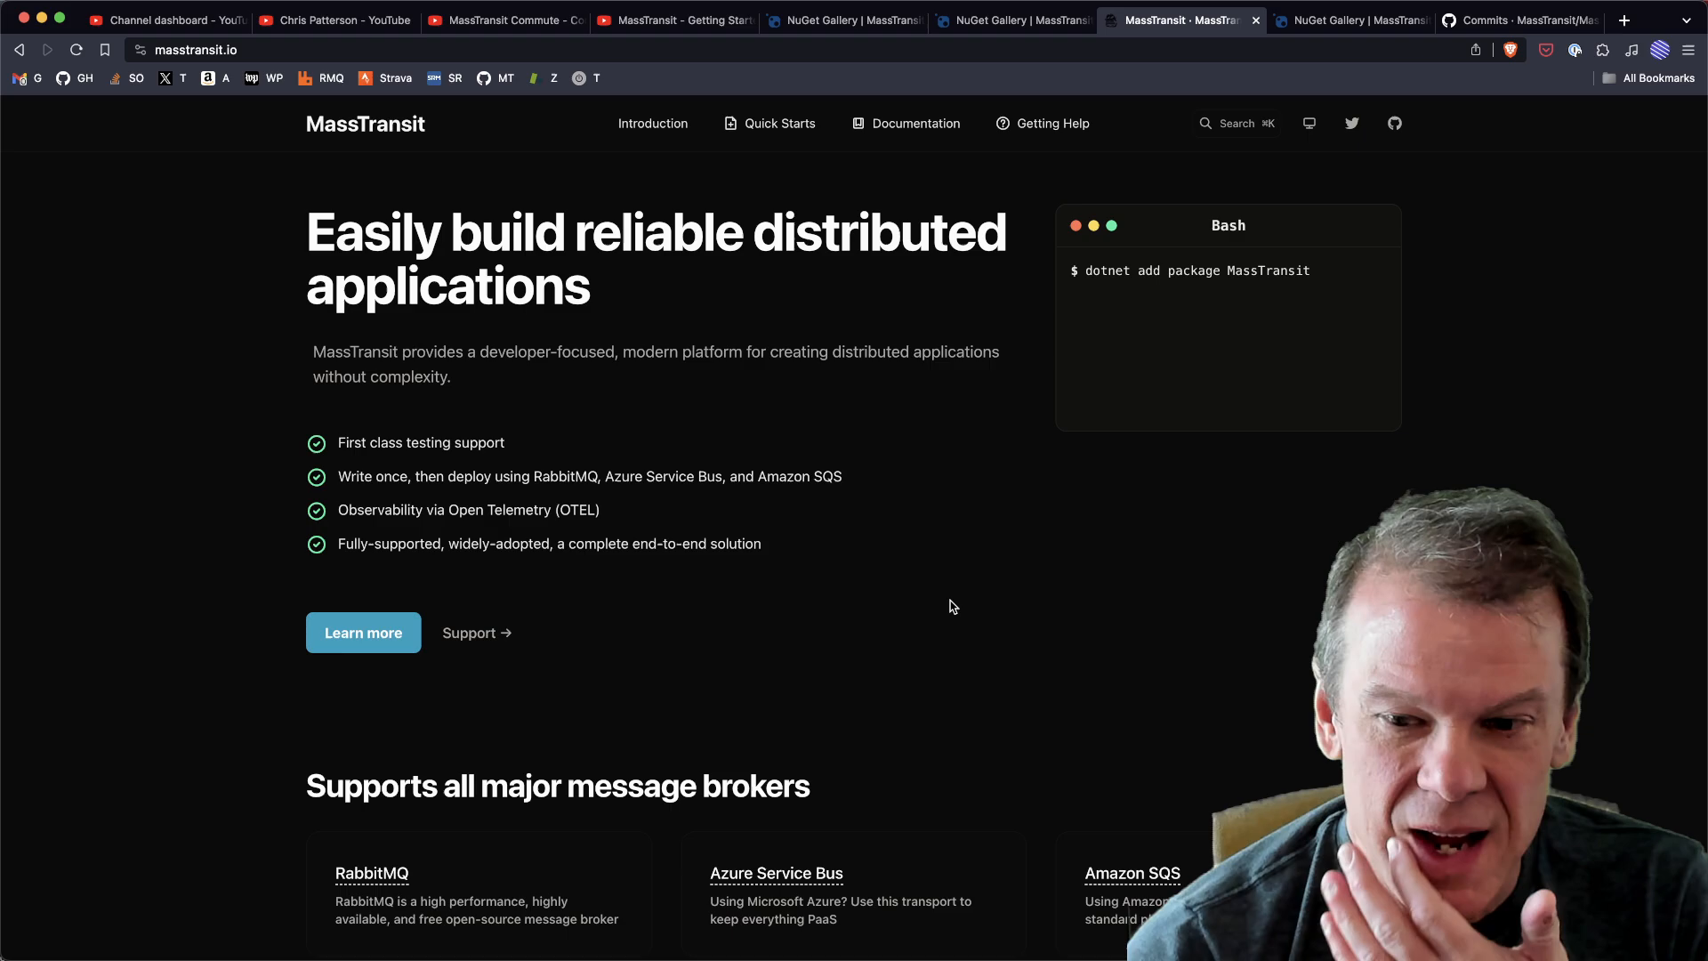
Browse the Concepts documentation sidebar, then switch to the Chris Patterson YouTube channel
click(916, 123)
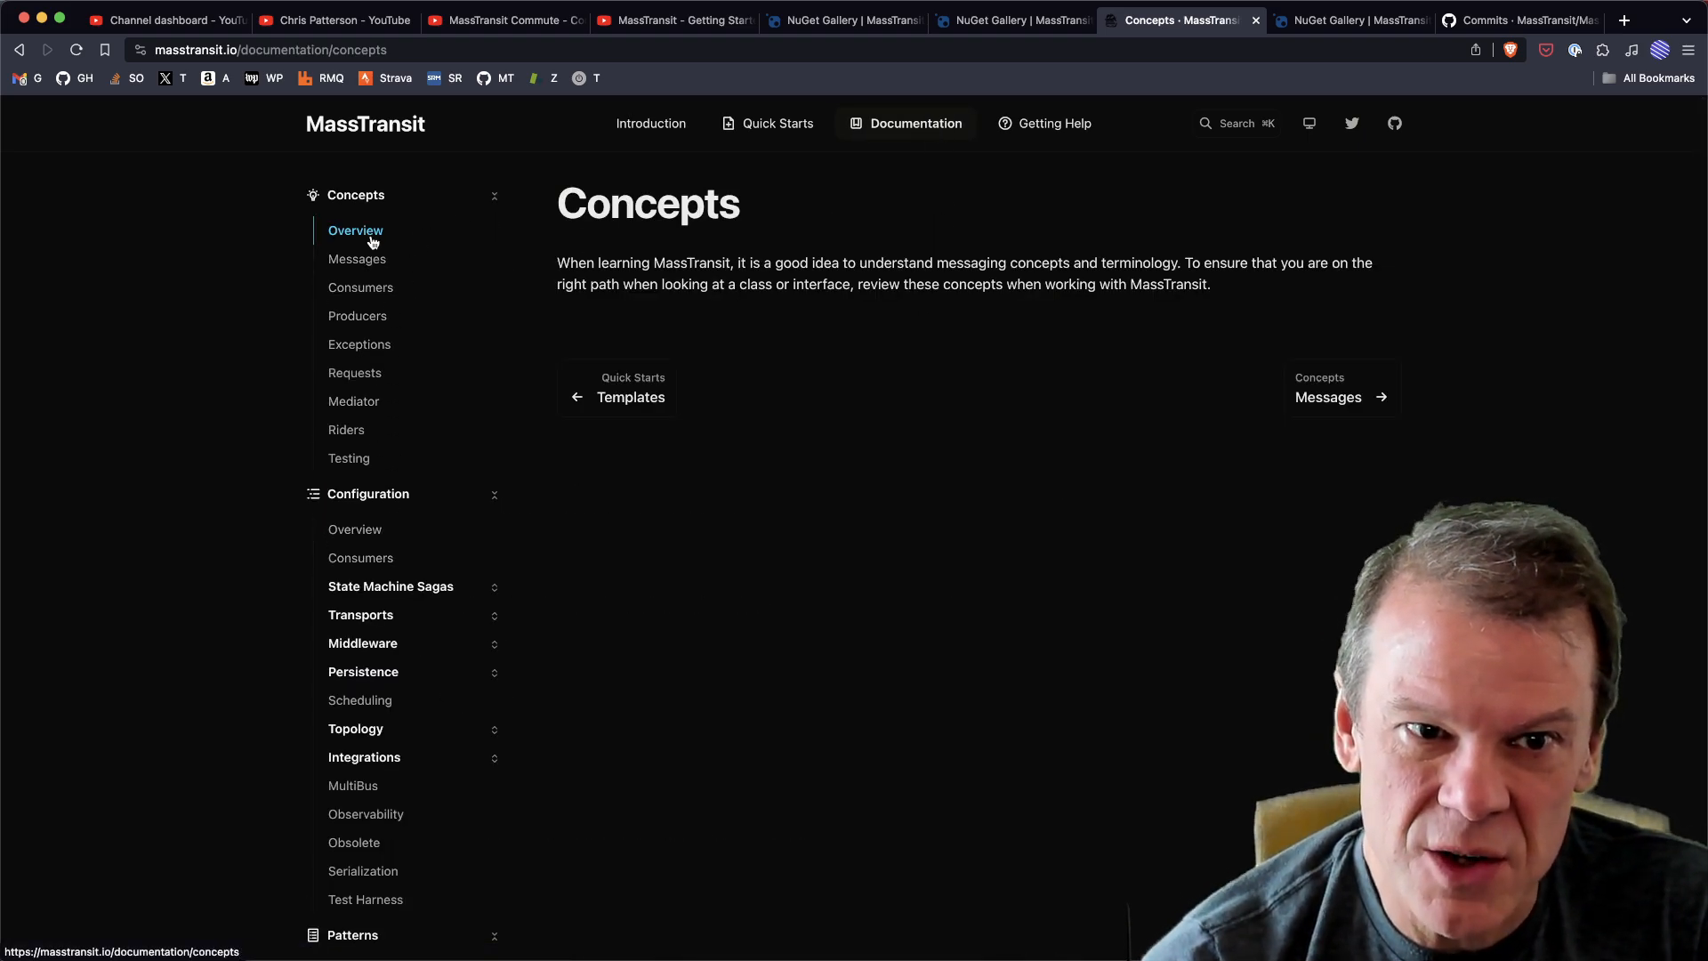
scroll(down, 3)
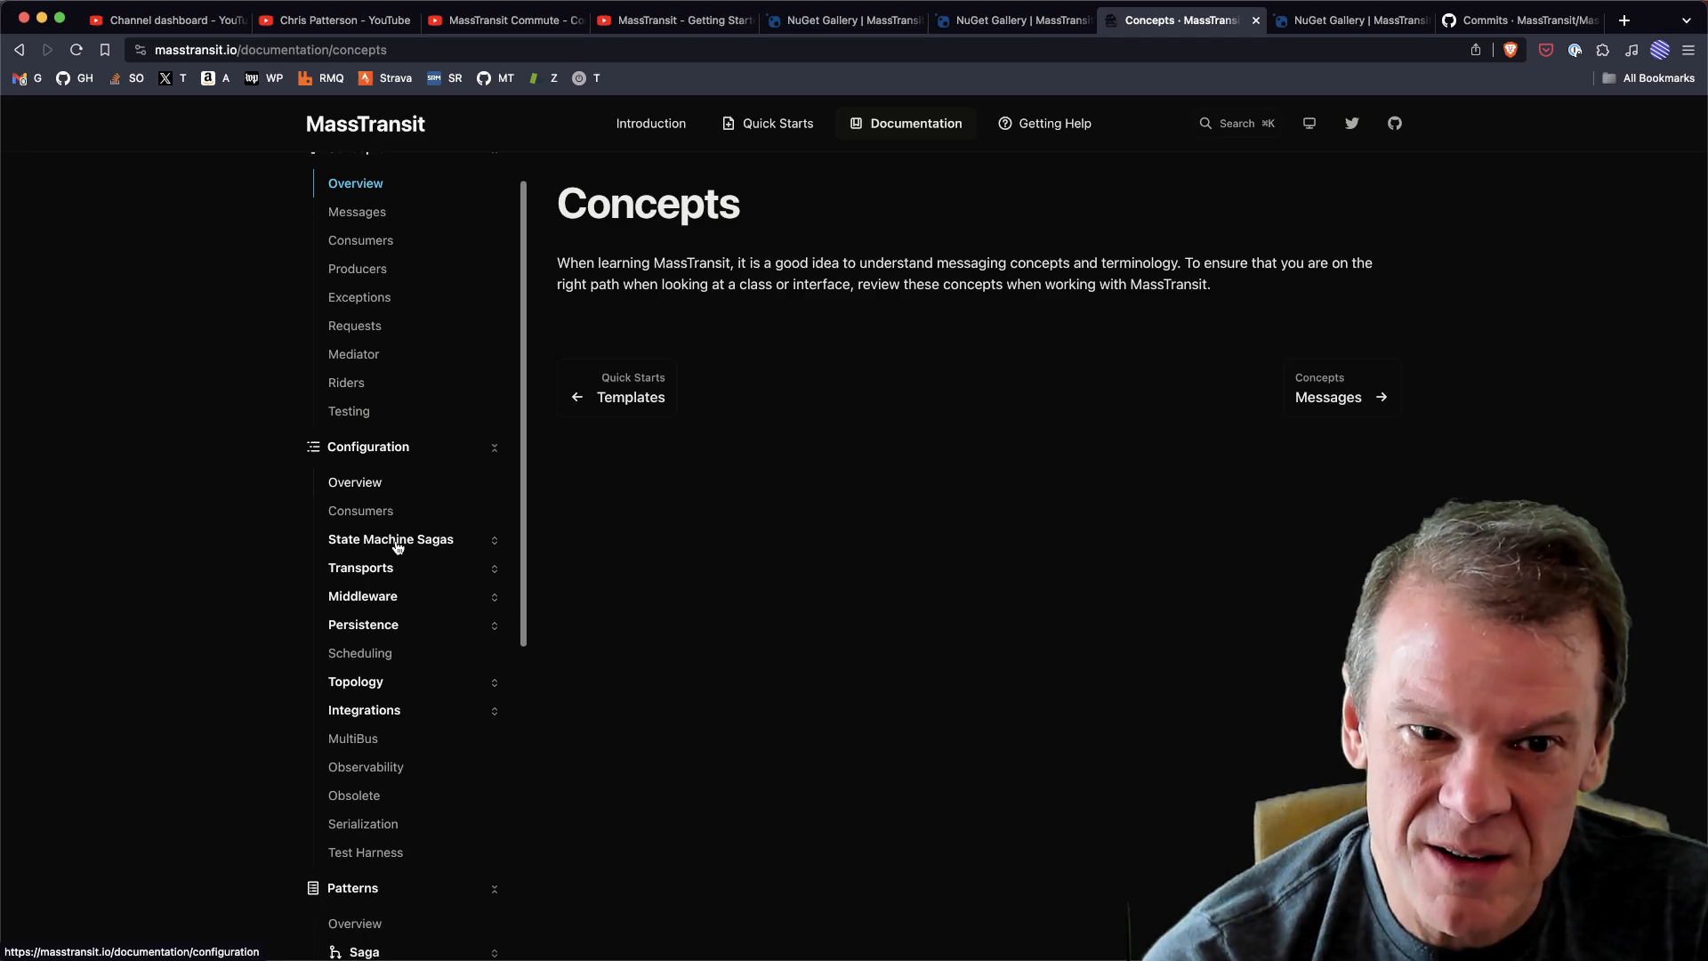
mouse_move(436, 625)
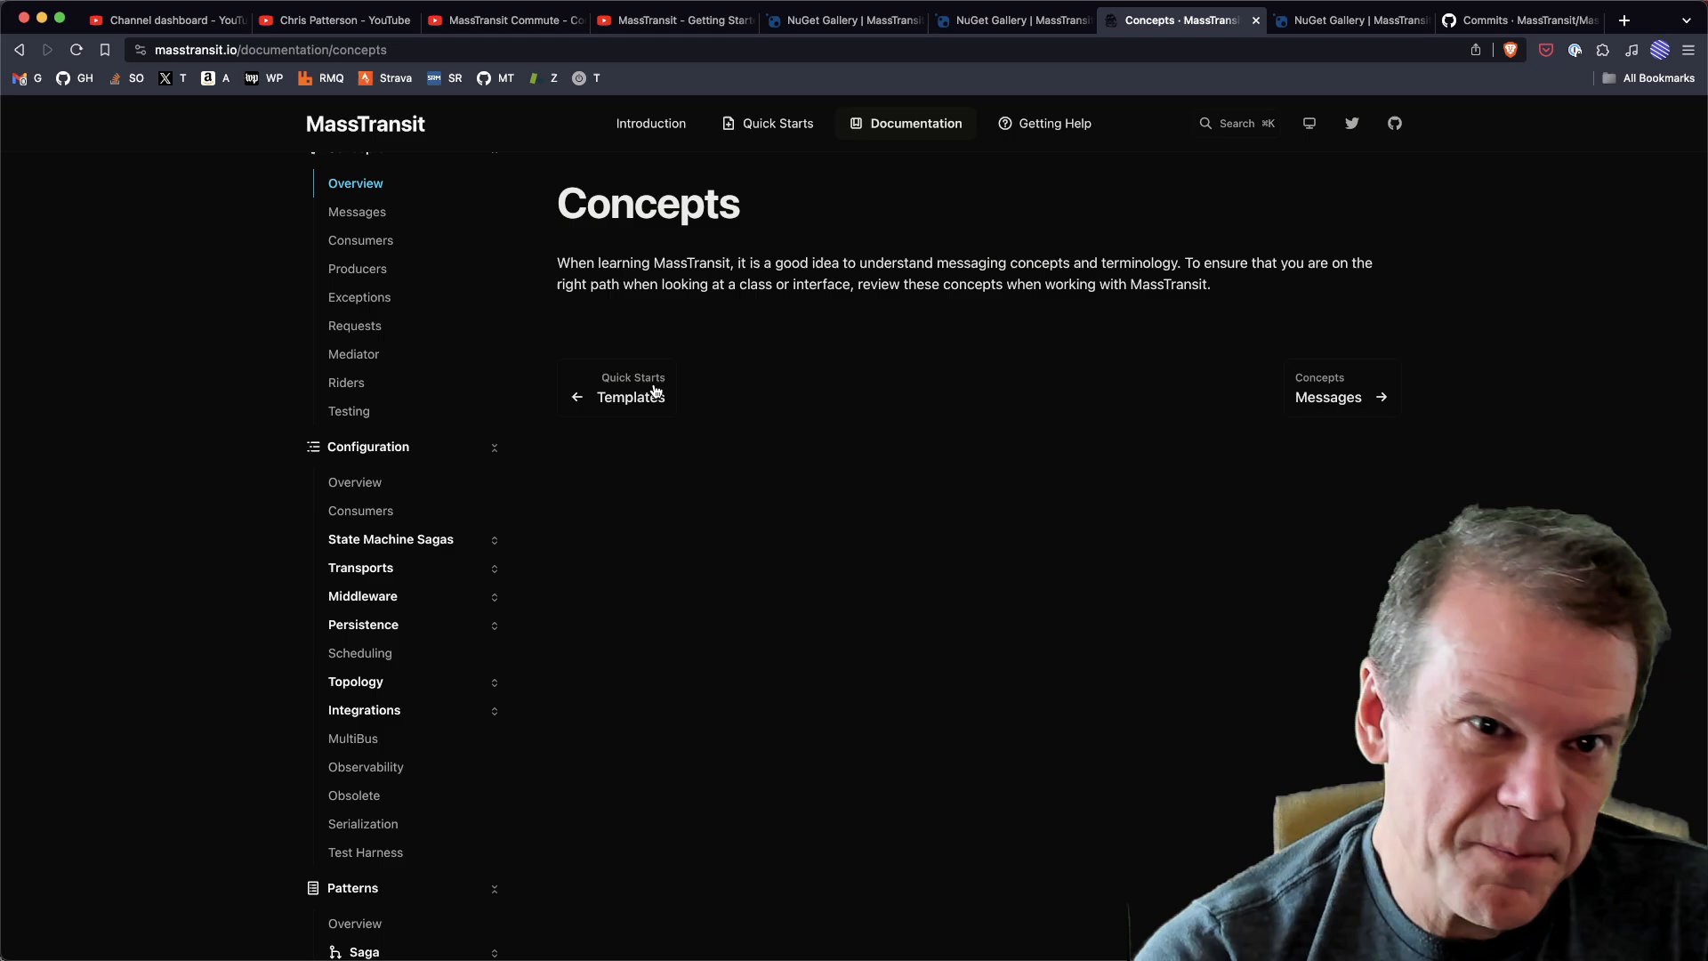
click(164, 20)
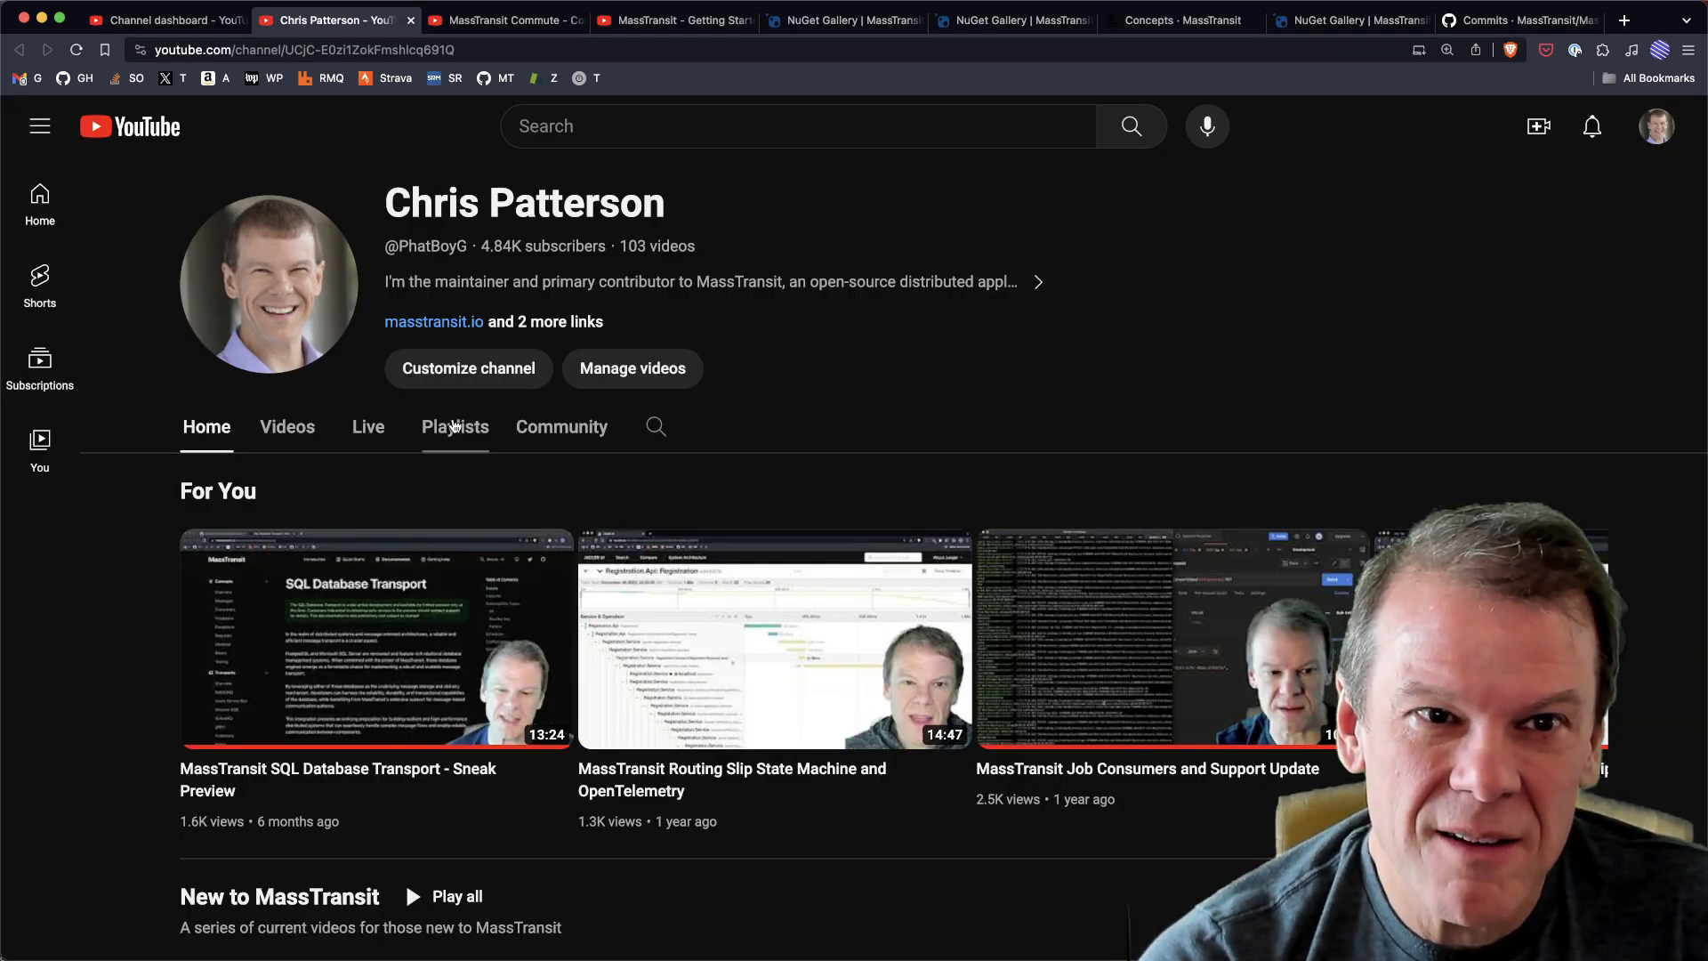
mouse_move(1011, 399)
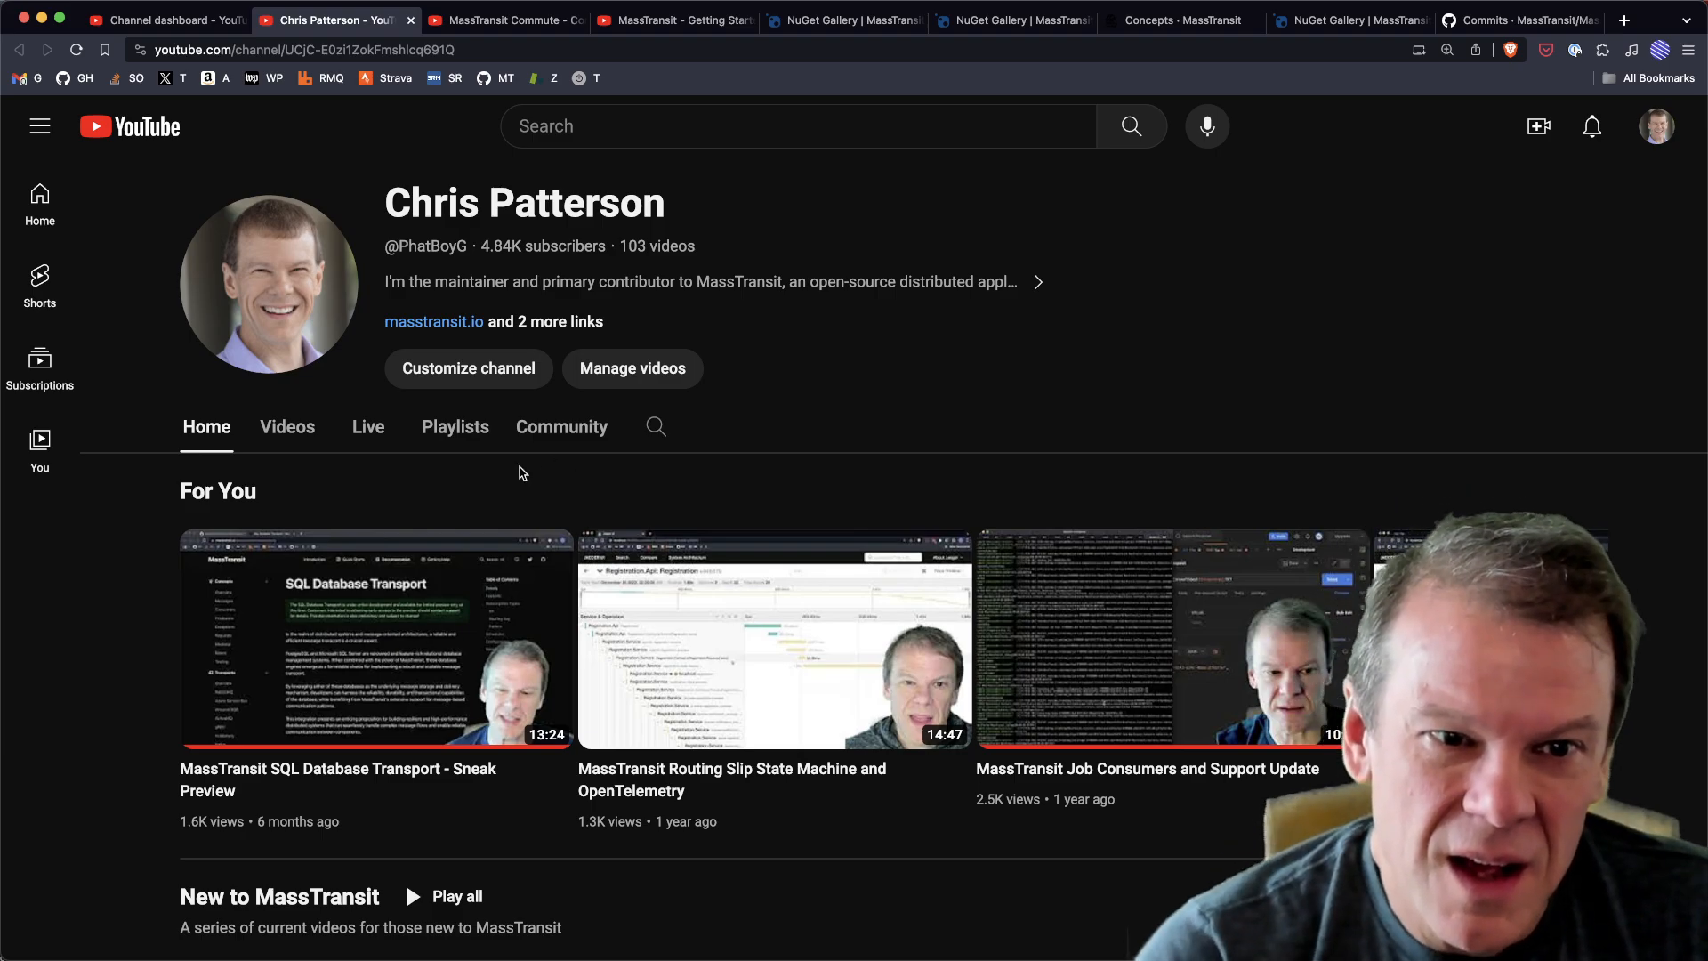
Scroll the channel Home page down to the 'New to MassTransit' shelf
scroll(down, 3)
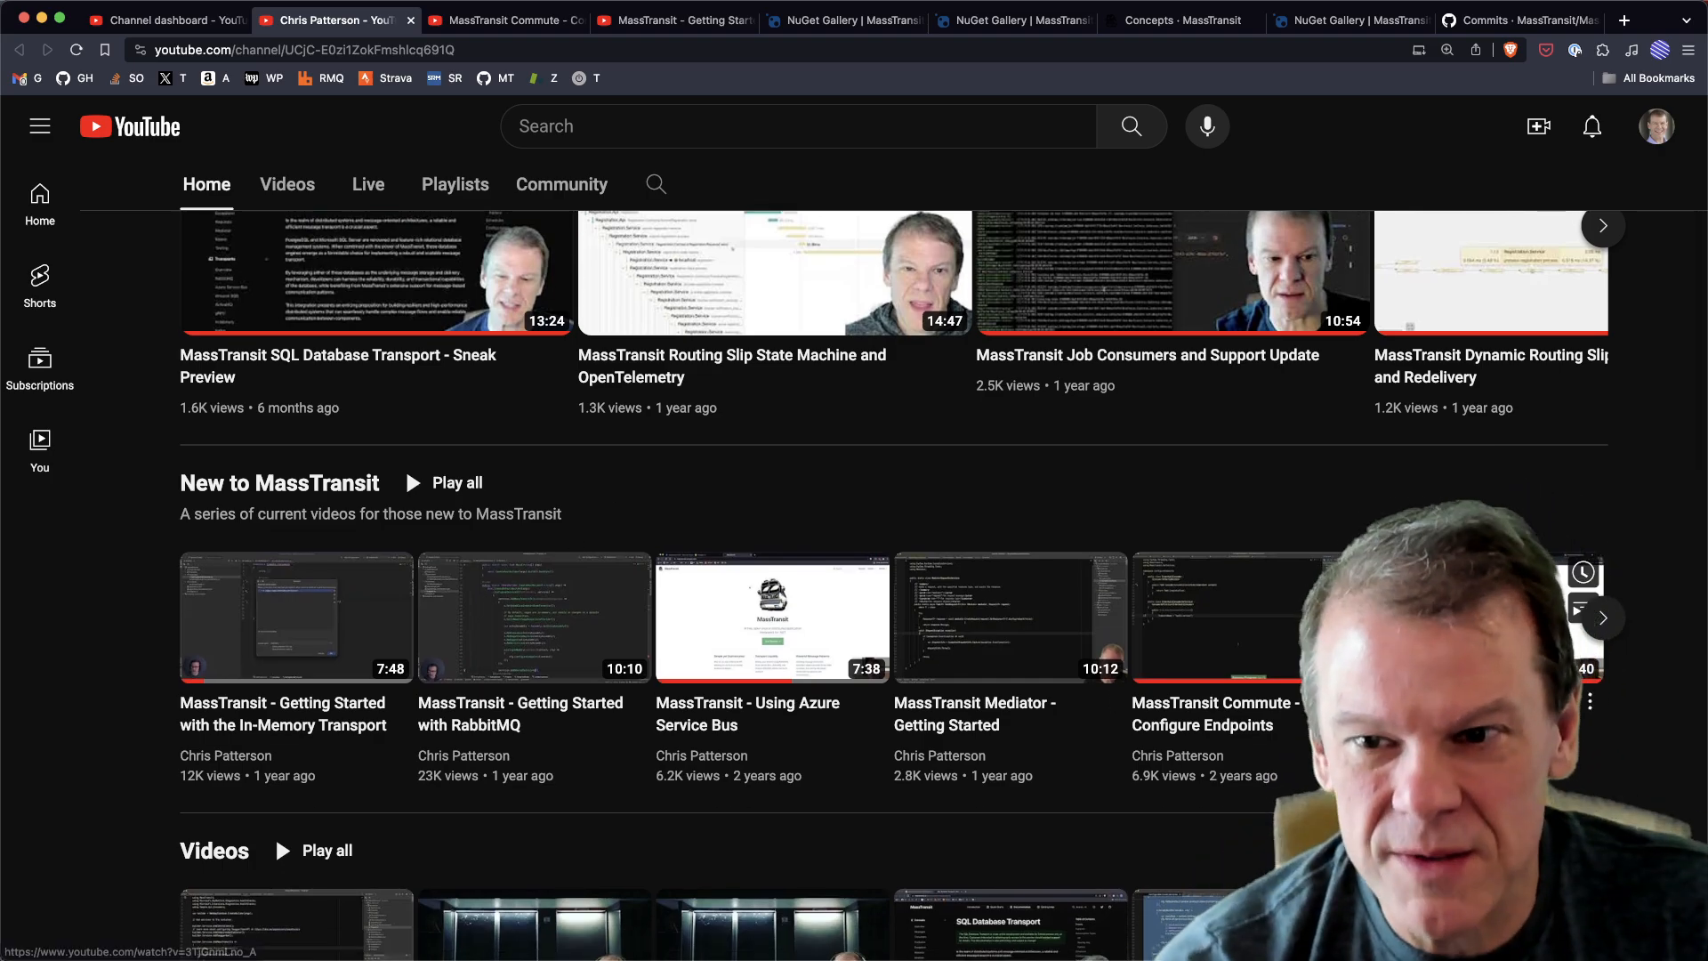
Scroll past Videos and Getting Started to the MassTransit Commutes and Season 2 playlists
click(1601, 618)
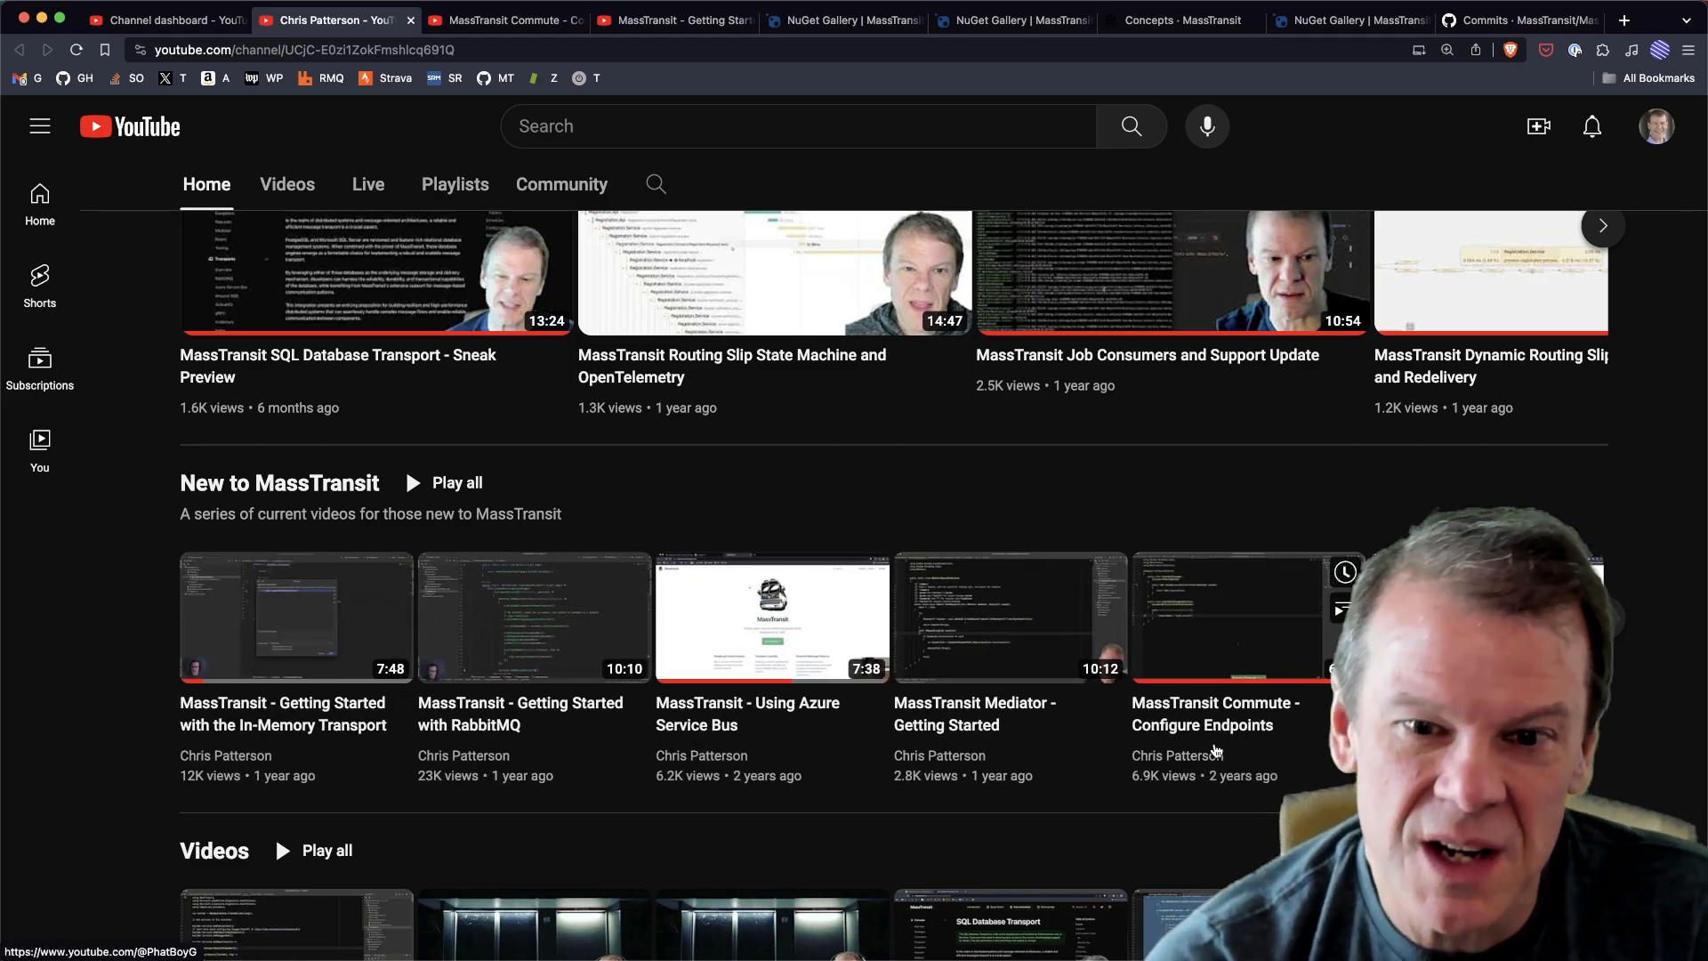
scroll(down, 3)
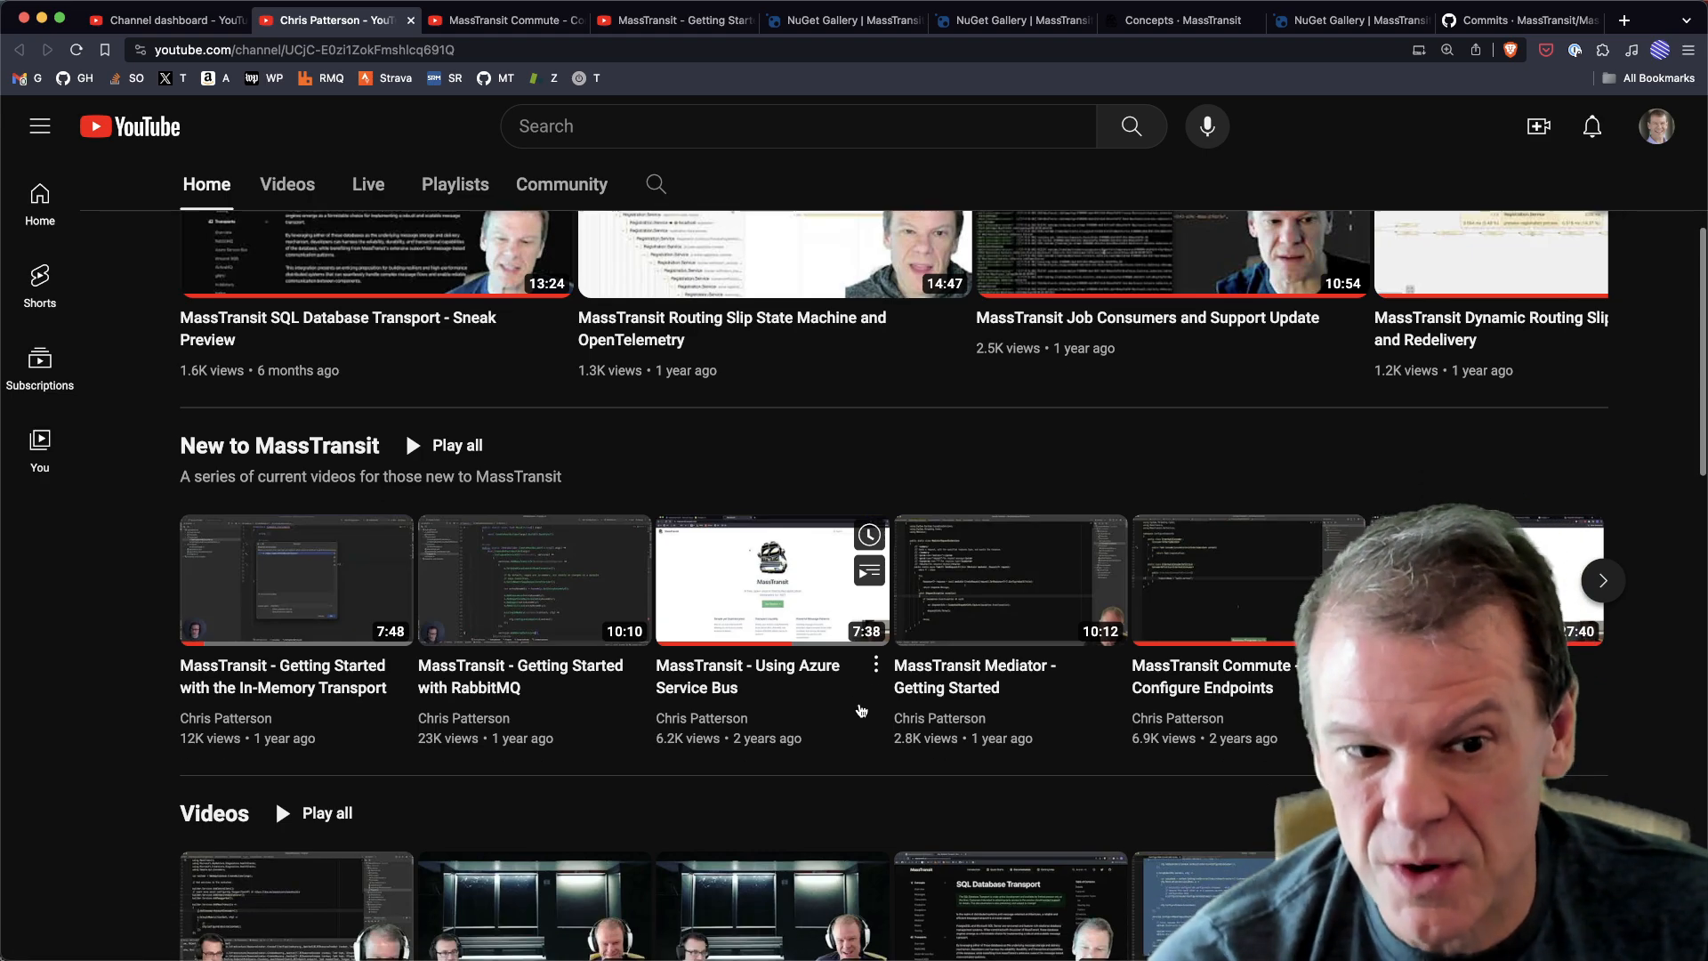
scroll(down, 3)
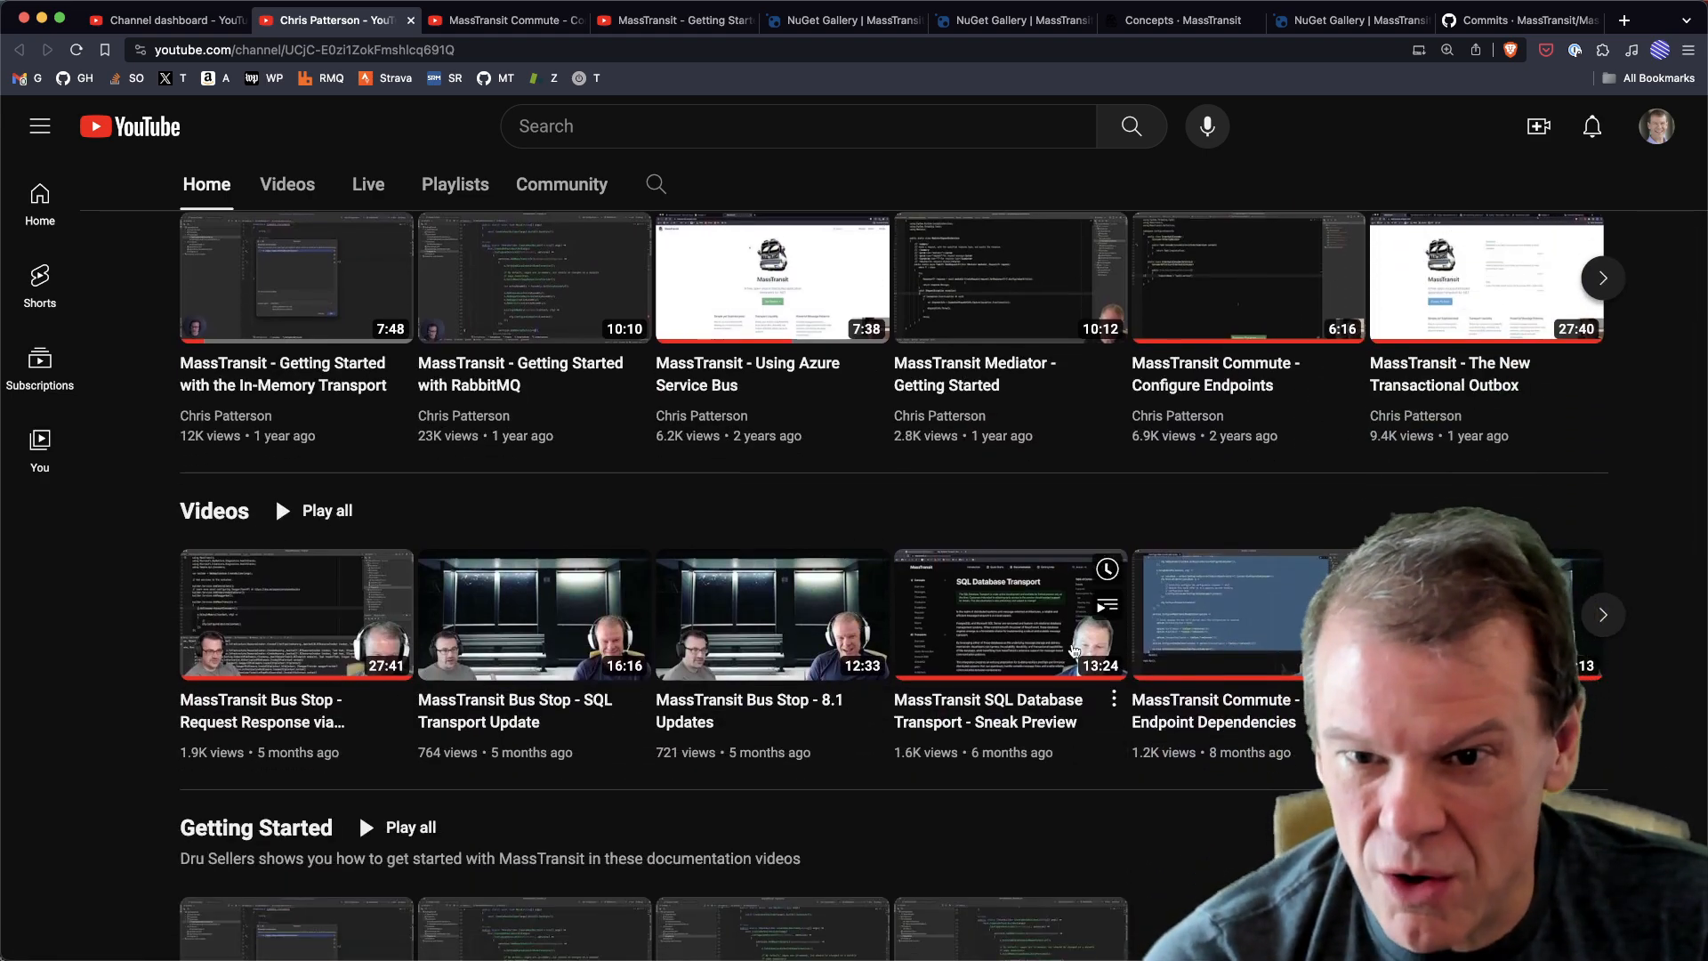
scroll(down, 3)
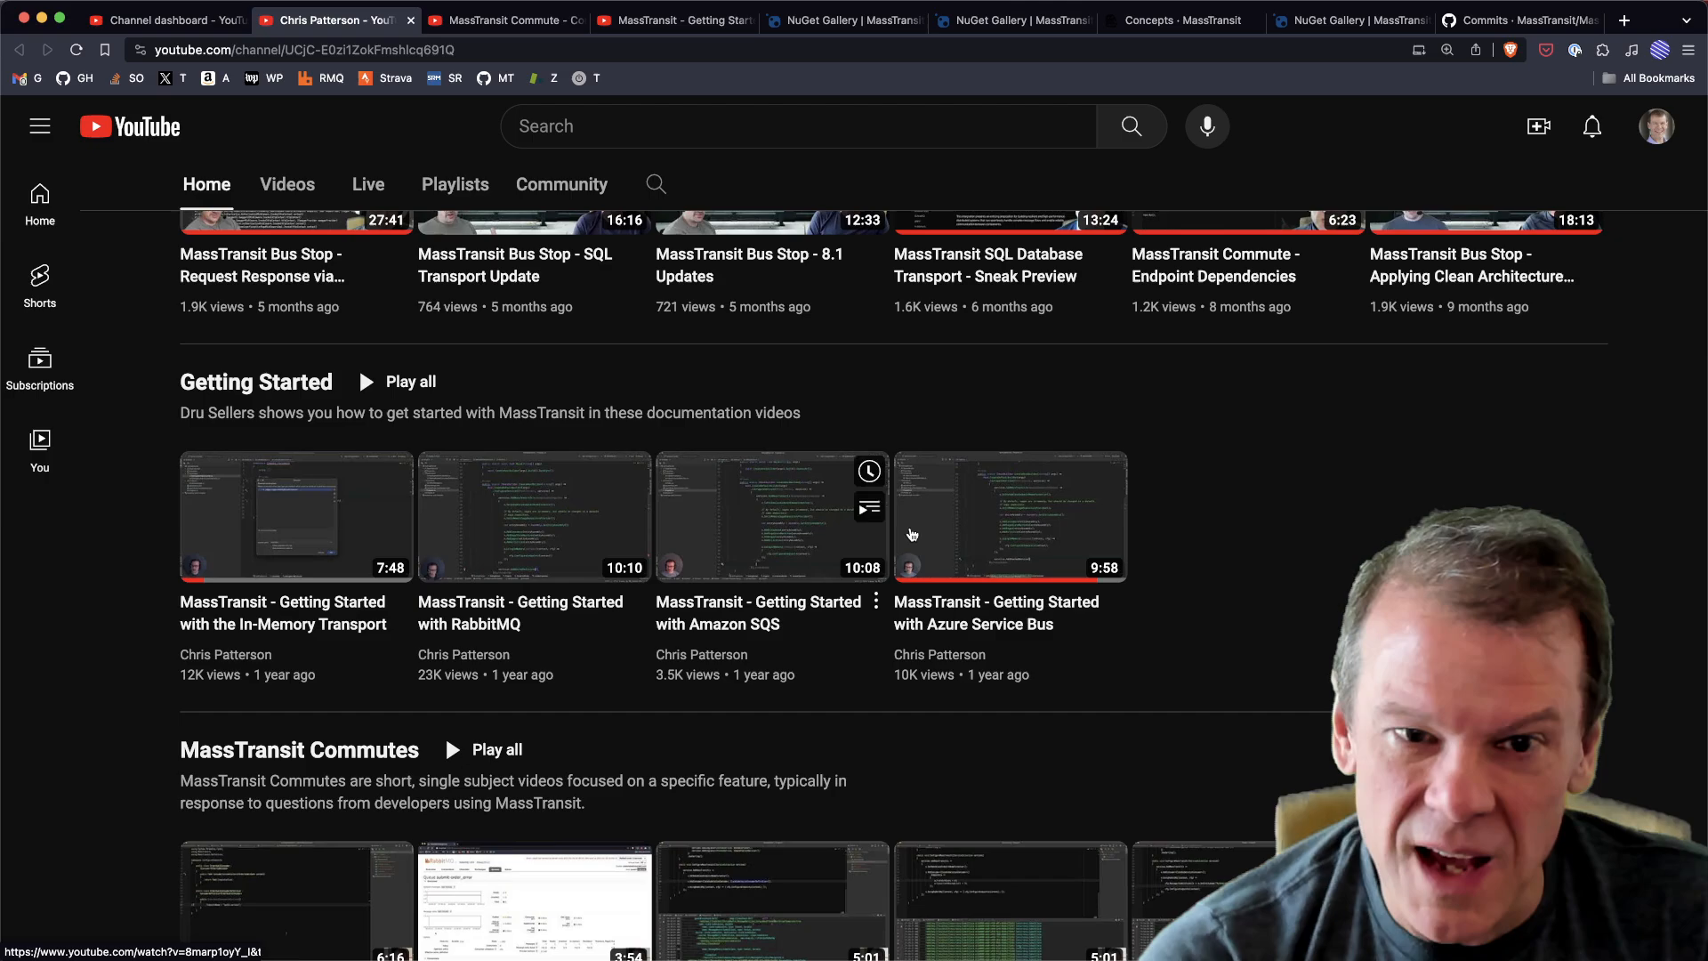
scroll(down, 3)
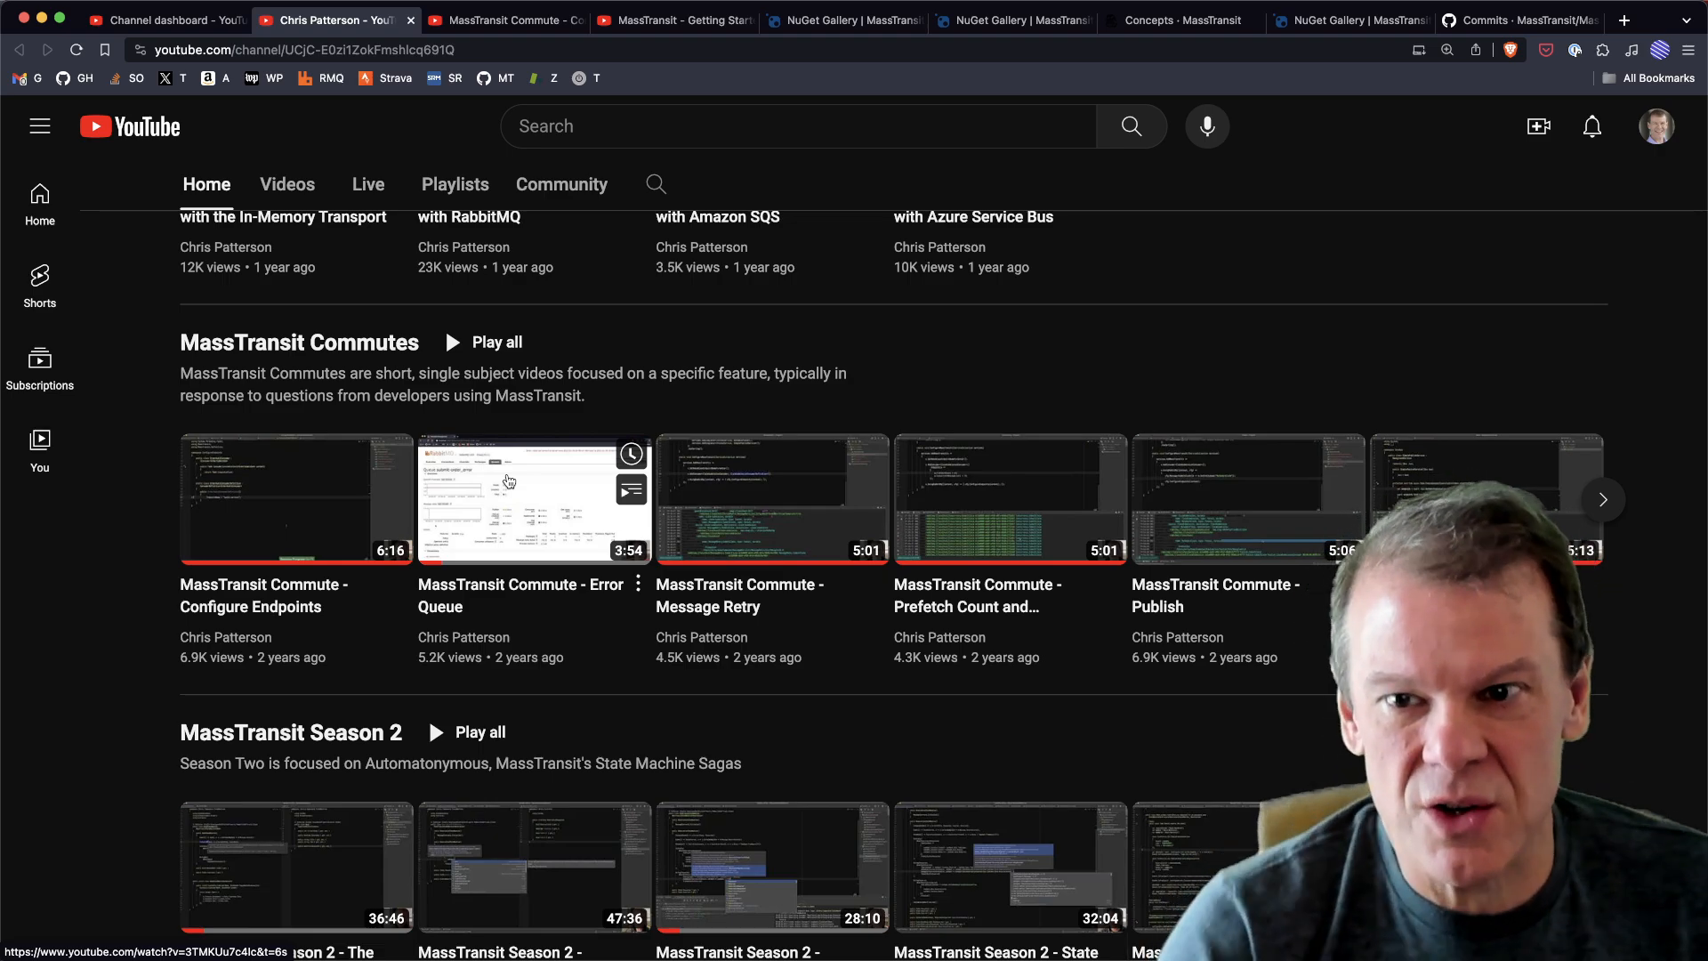
mouse_move(1297, 657)
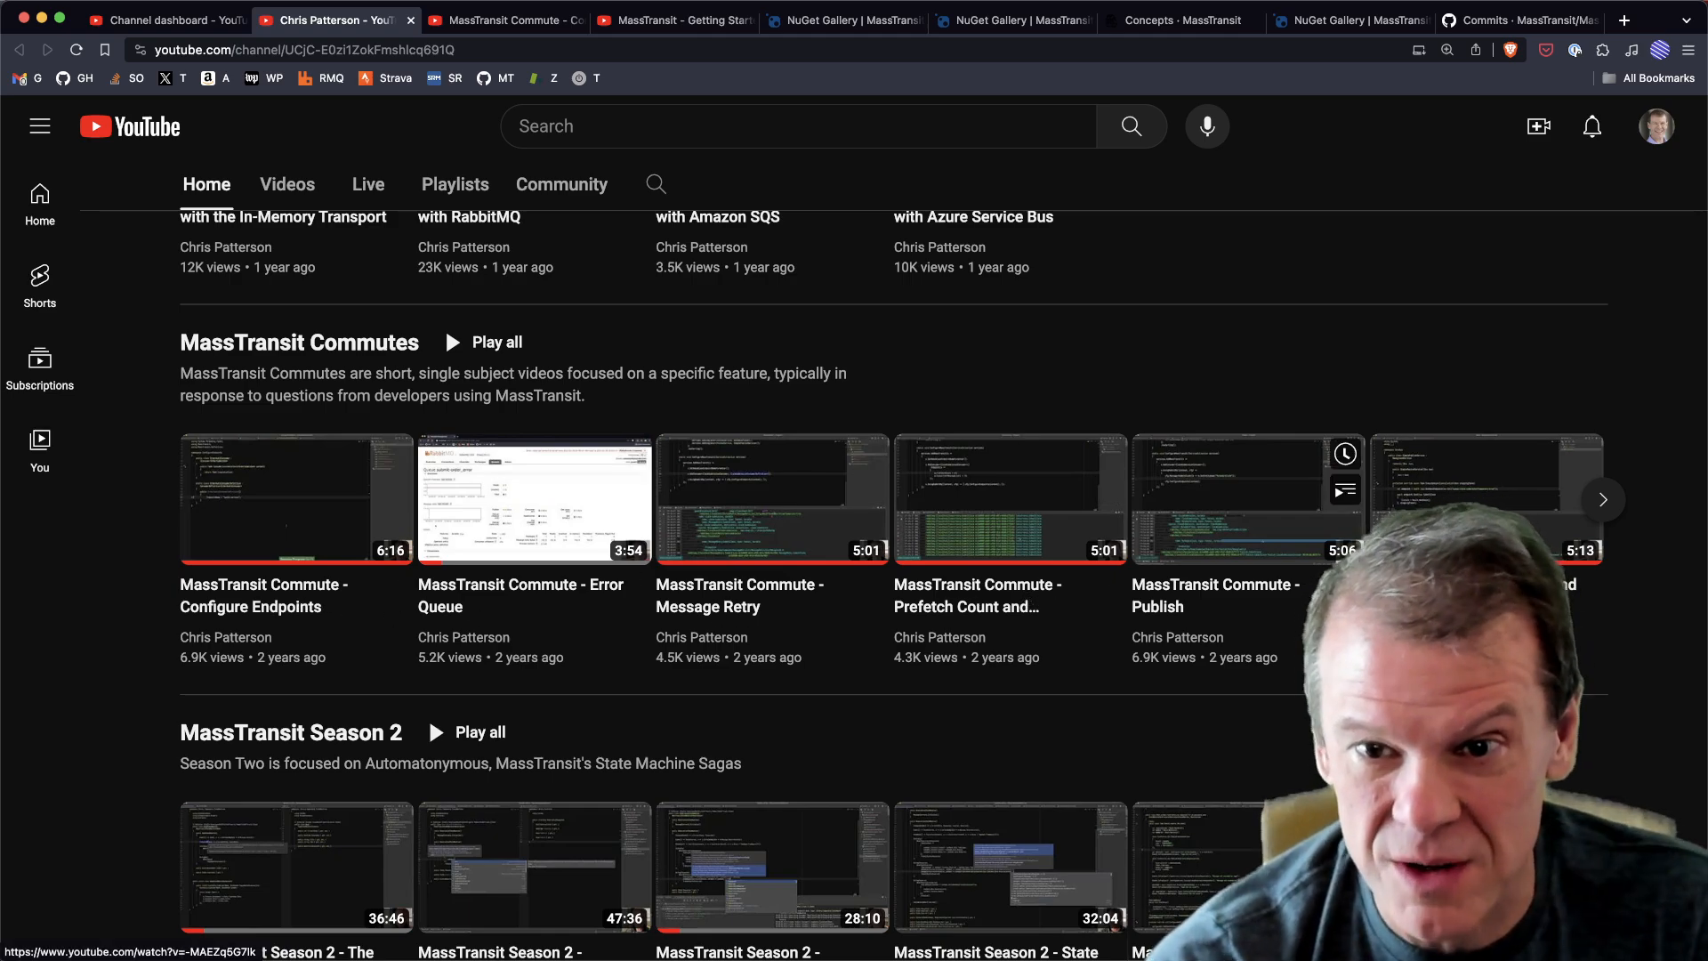
Show more MassTransit Commutes videos, browse Season 2, then scroll back to the channel top
click(1602, 498)
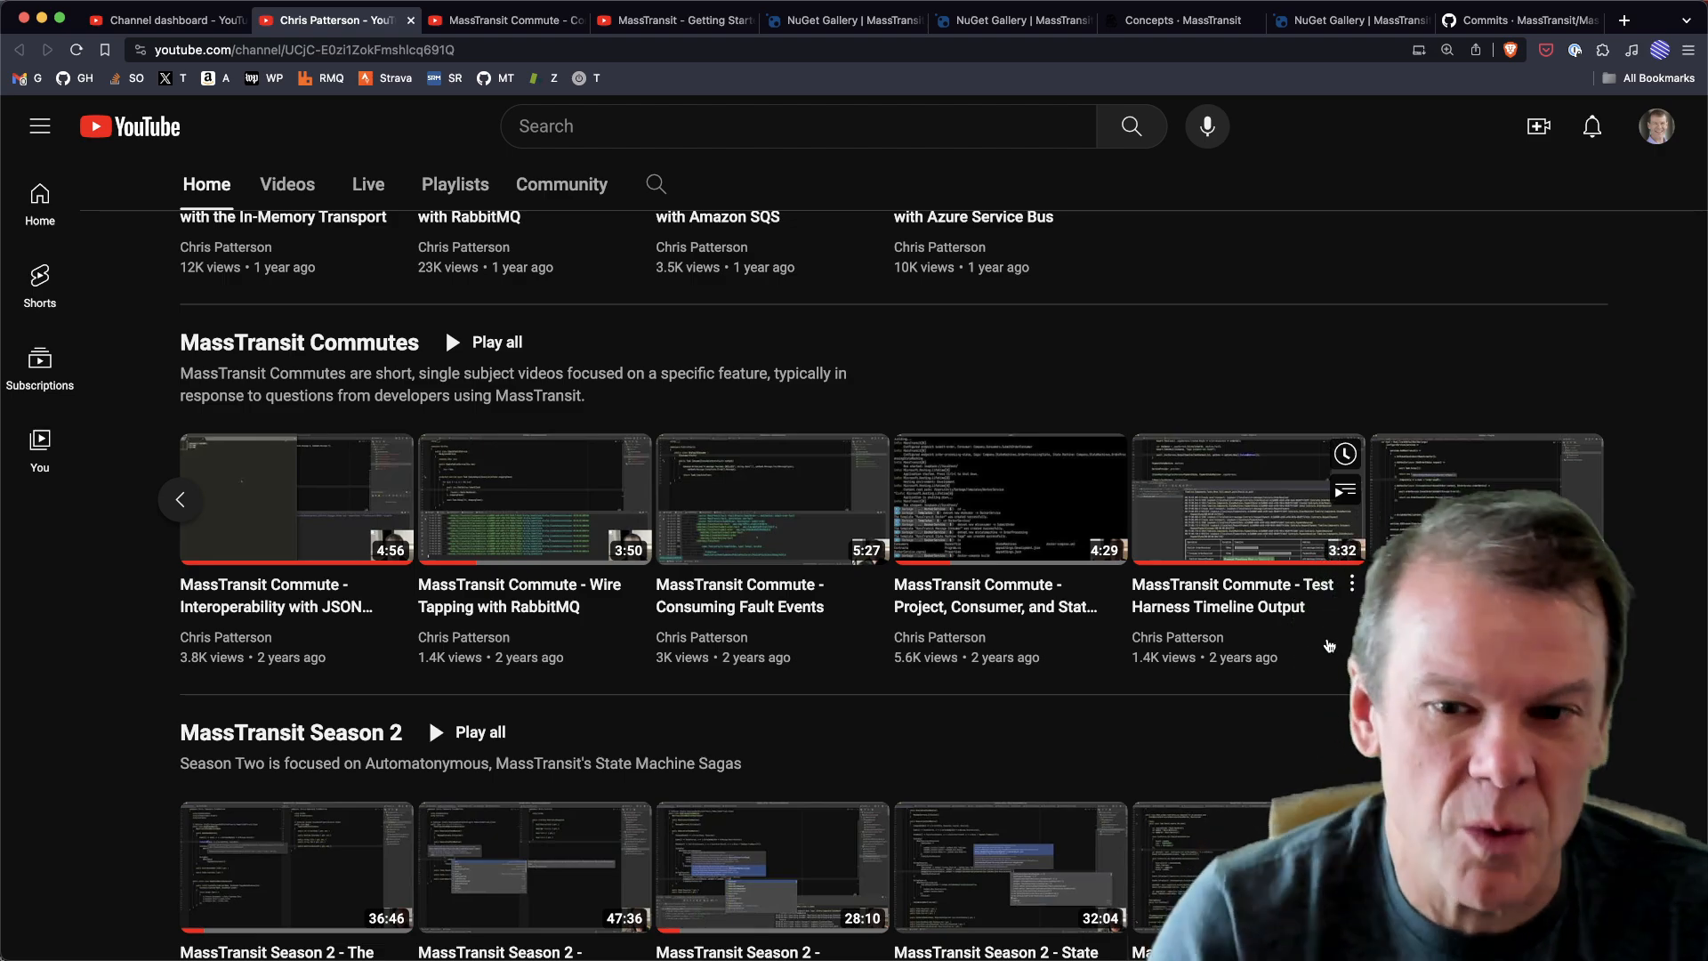
scroll(down, 3)
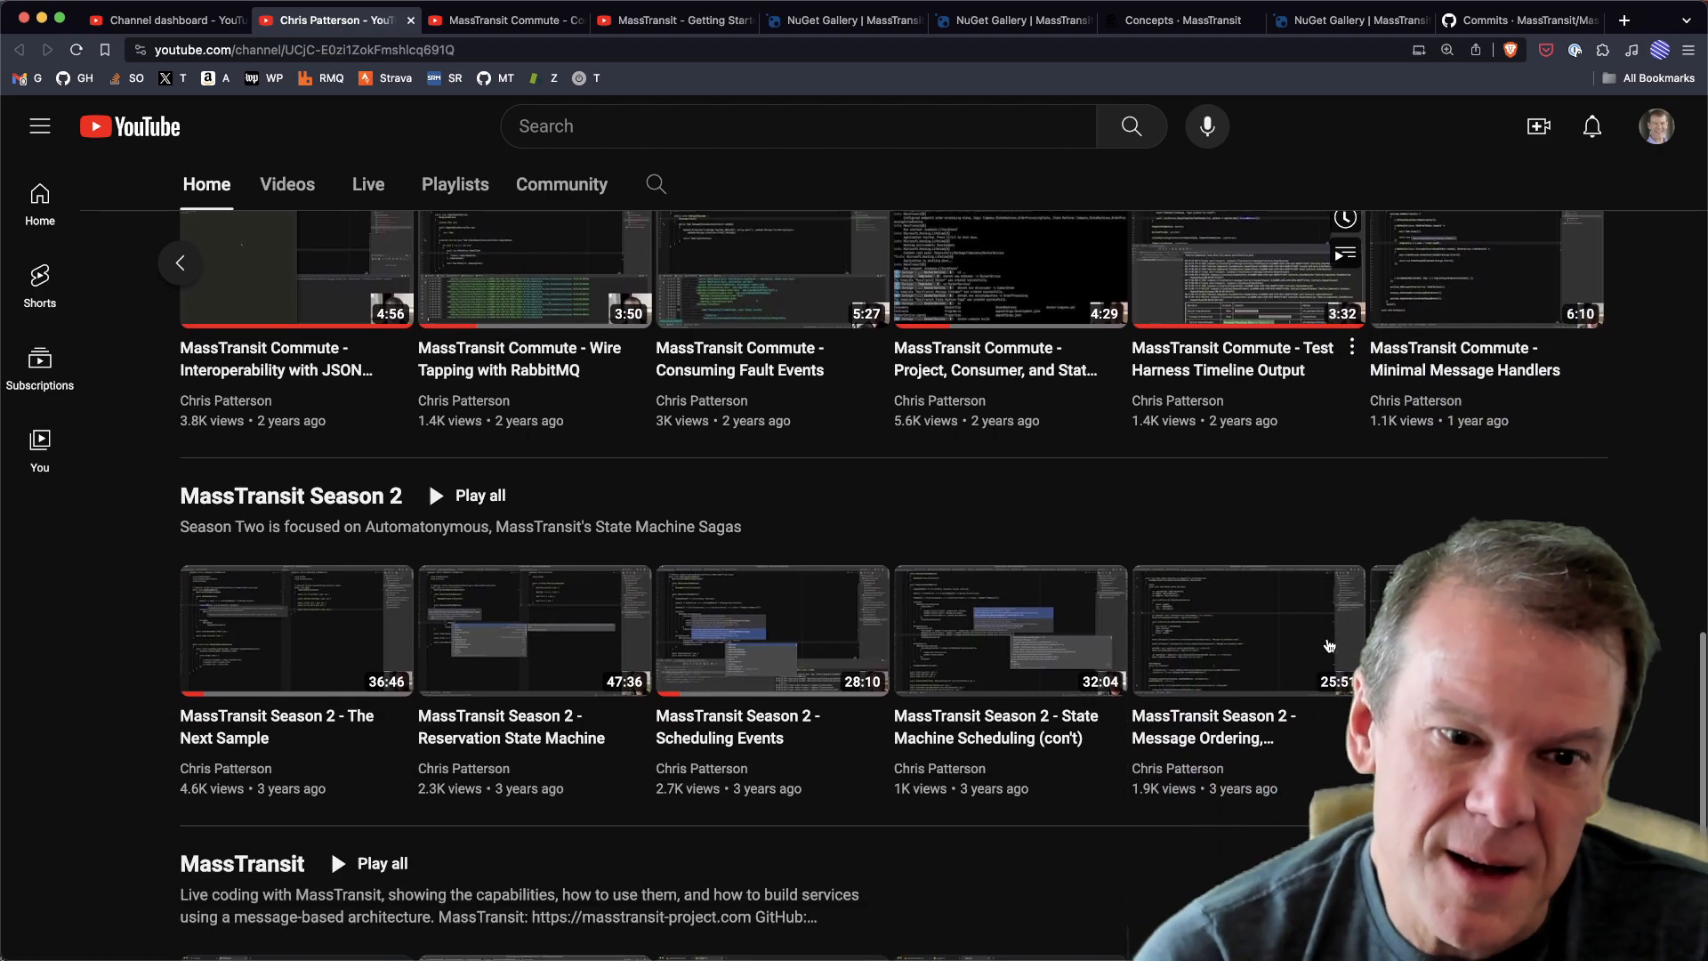
scroll(down, 3)
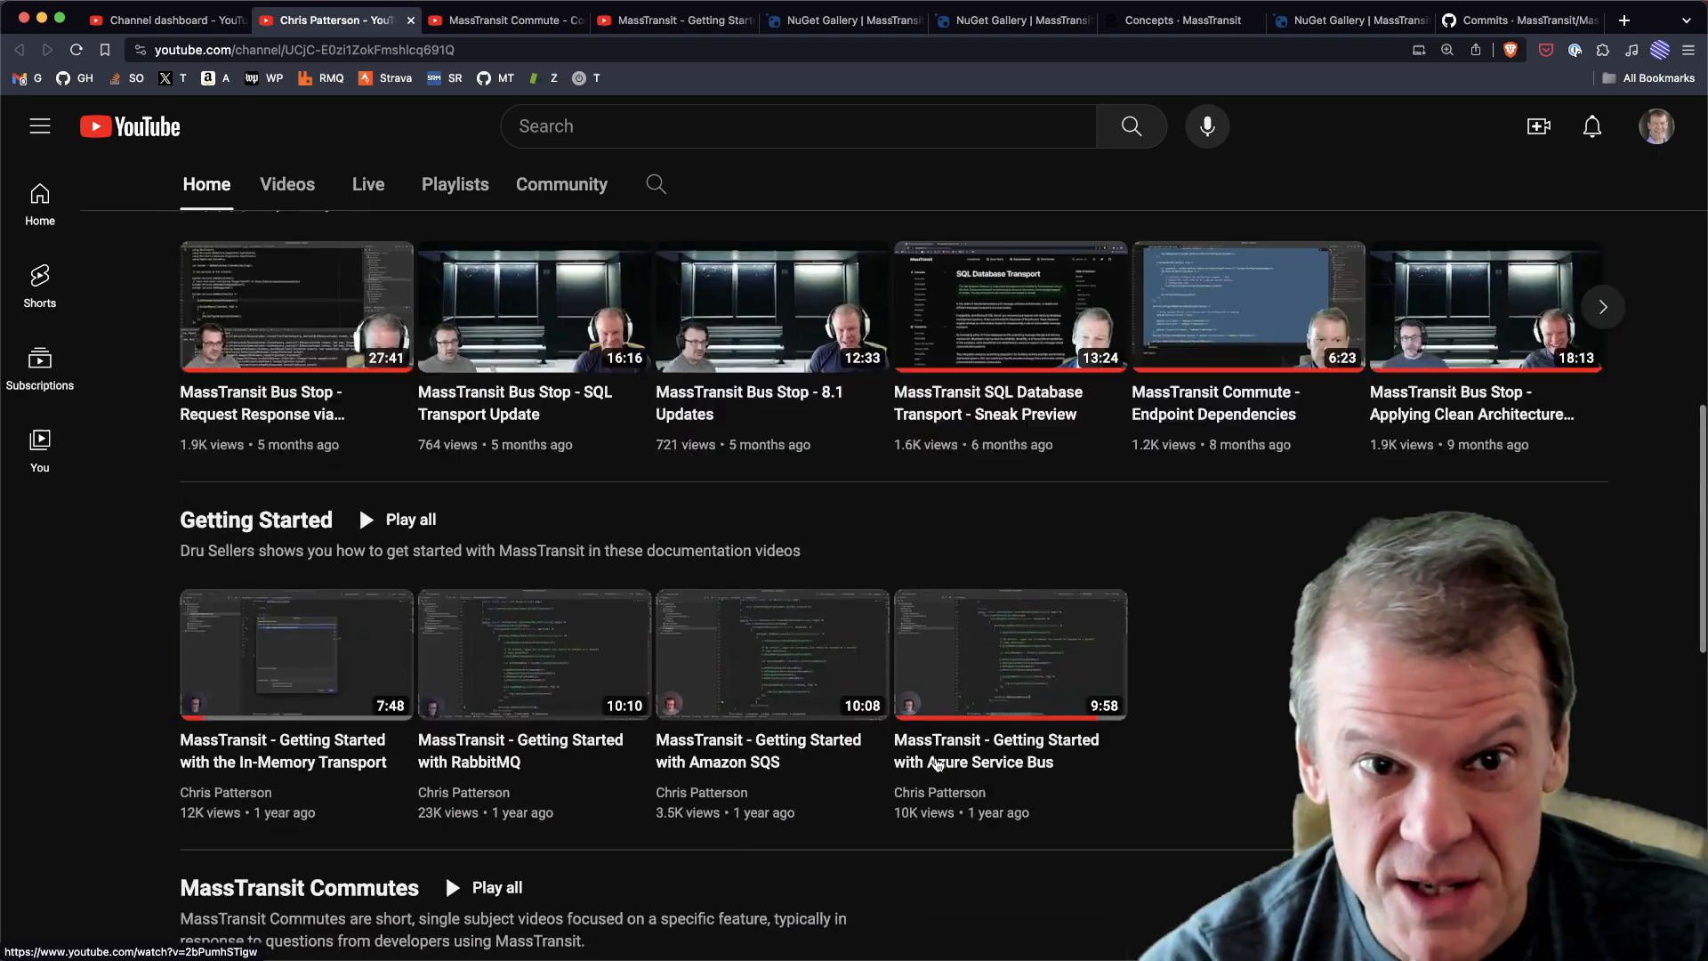
scroll(up, 3)
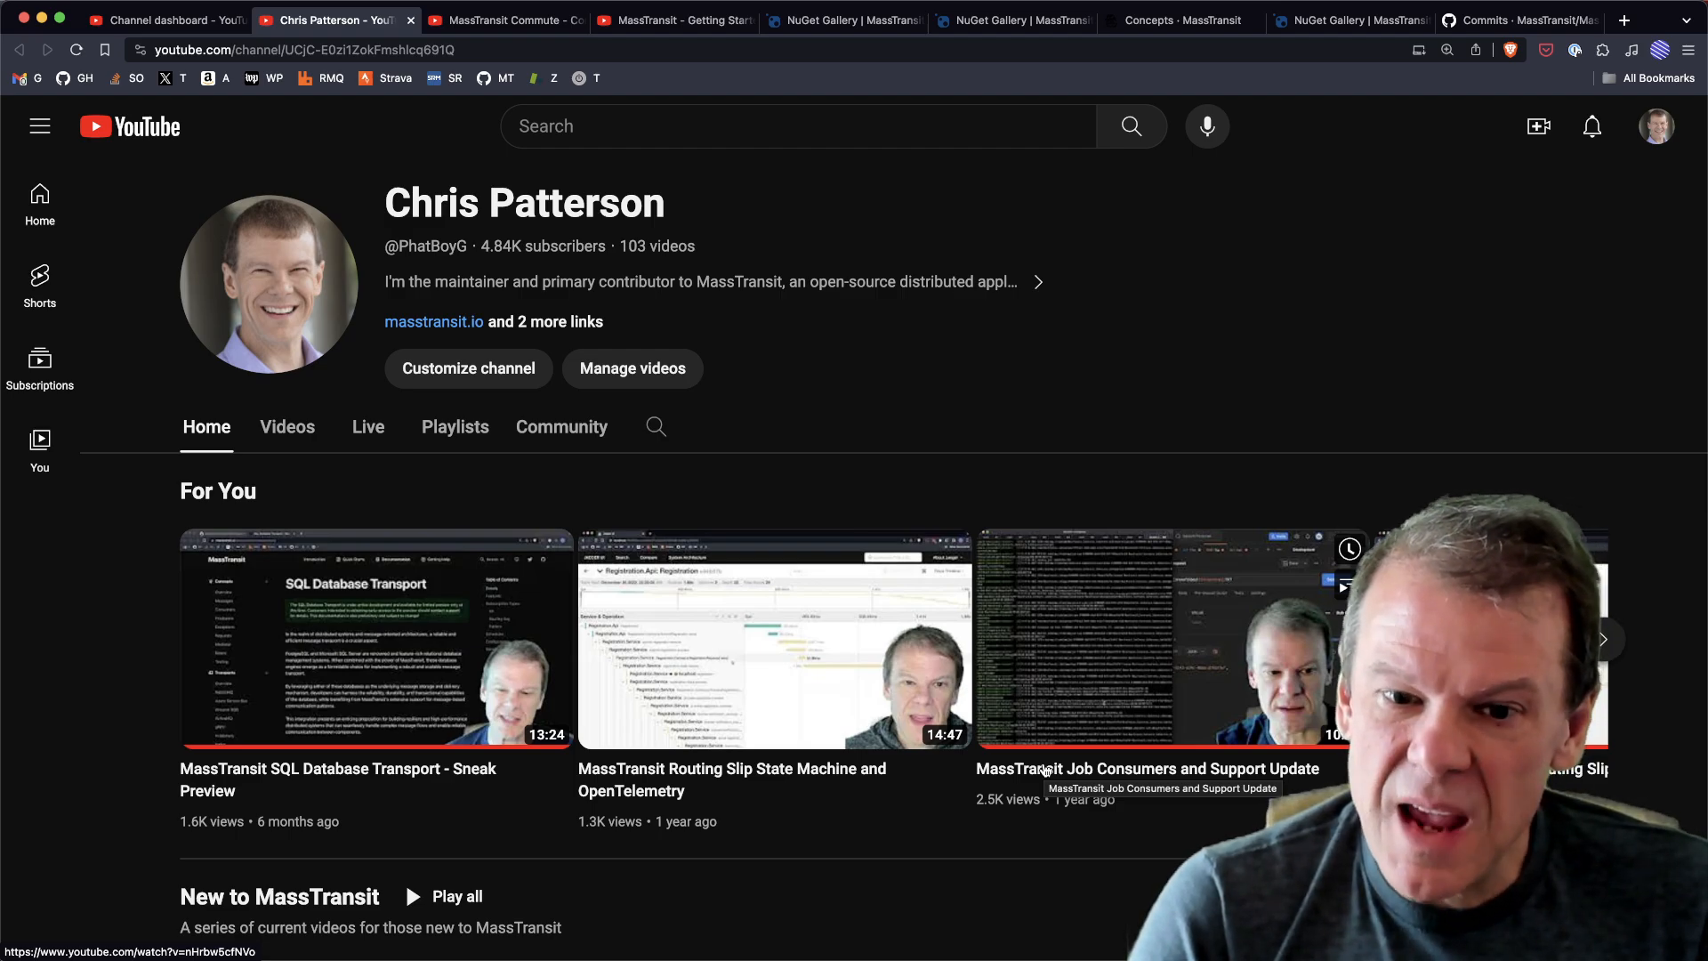
mouse_move(1446, 223)
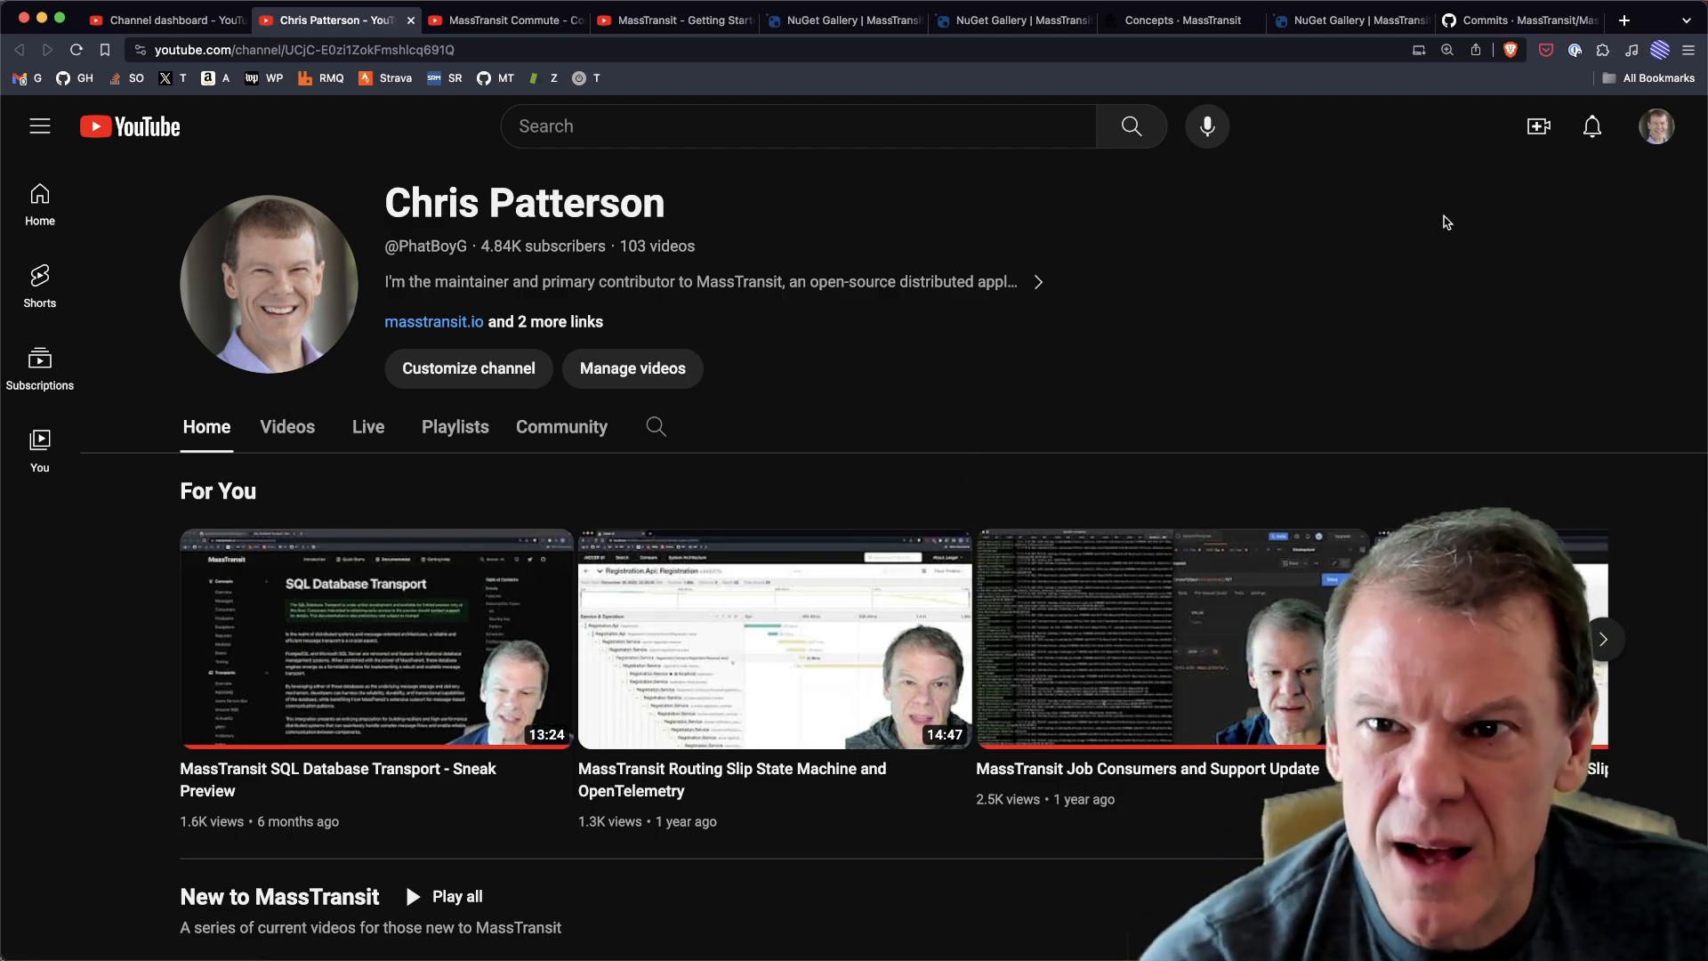
Switch to the develop branch commit history and scroll through January 2024 commits
click(1514, 19)
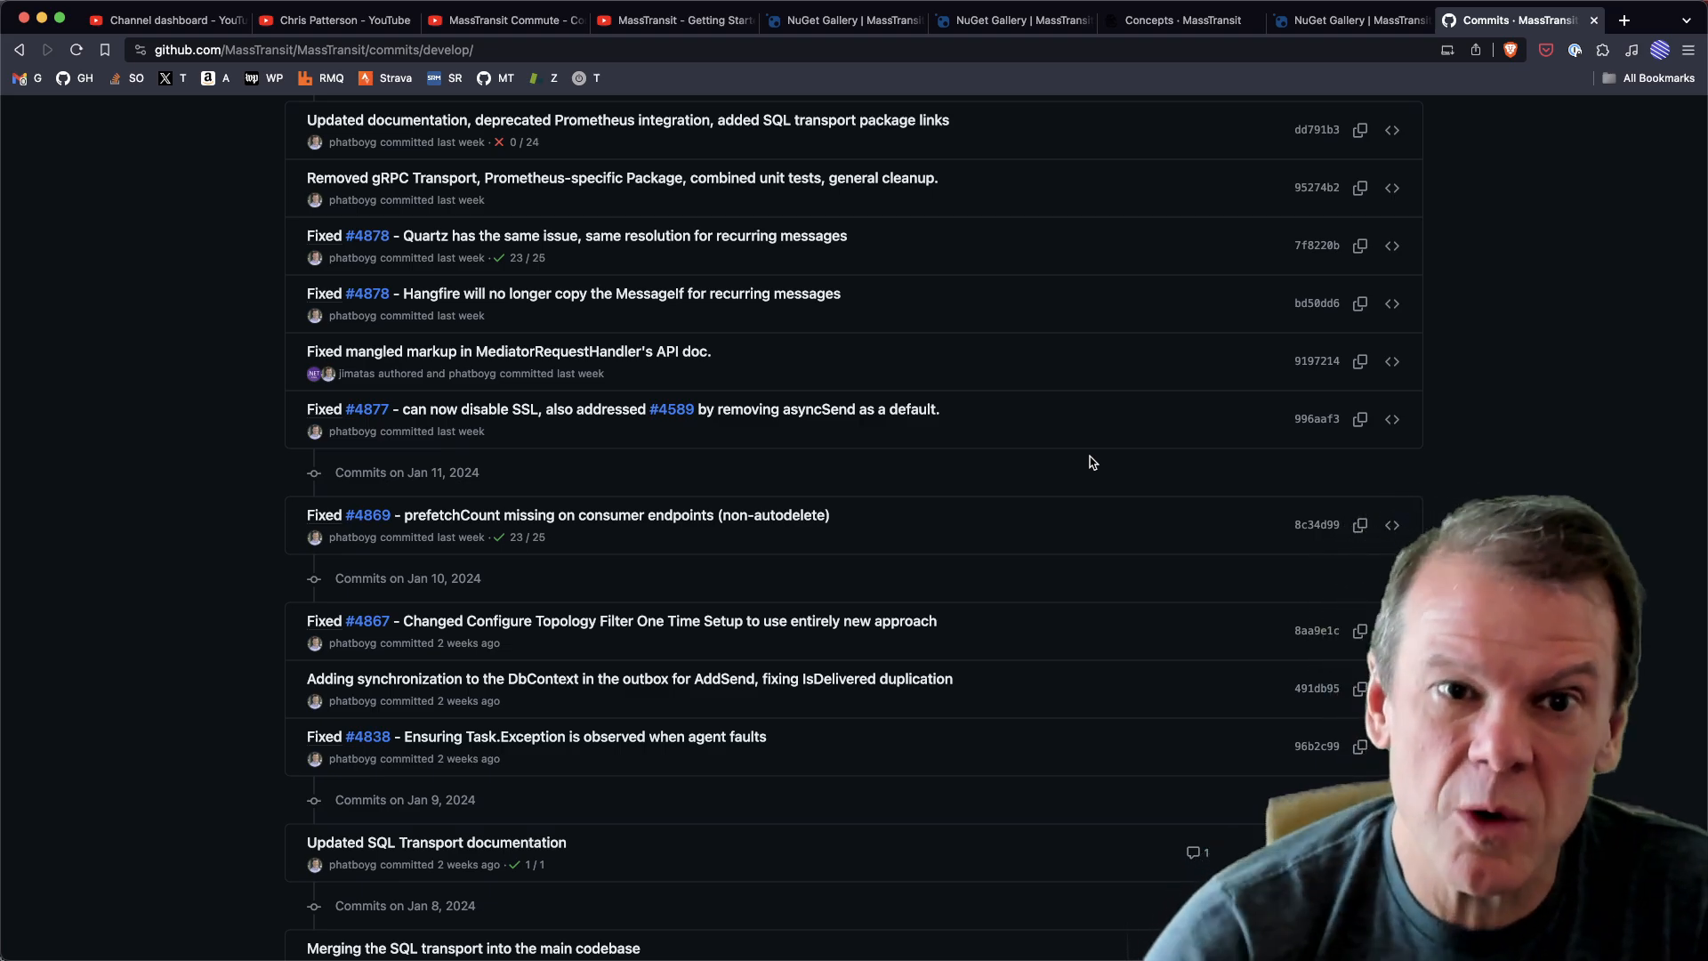
mouse_move(950, 494)
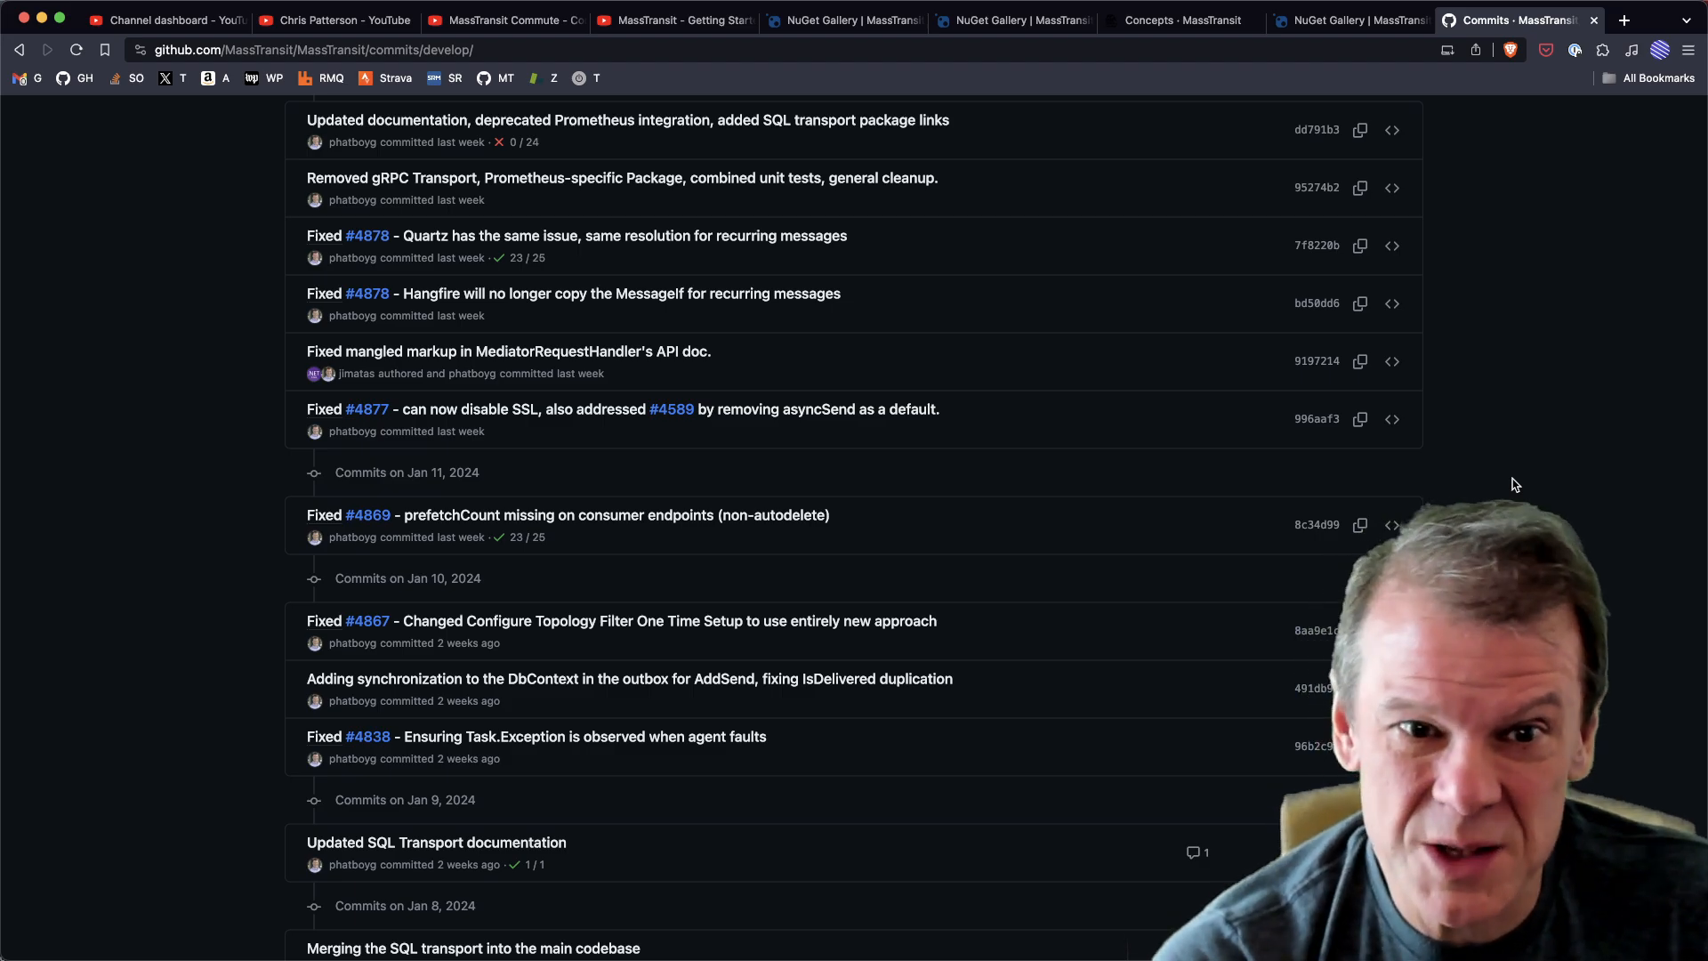
scroll(down, 3)
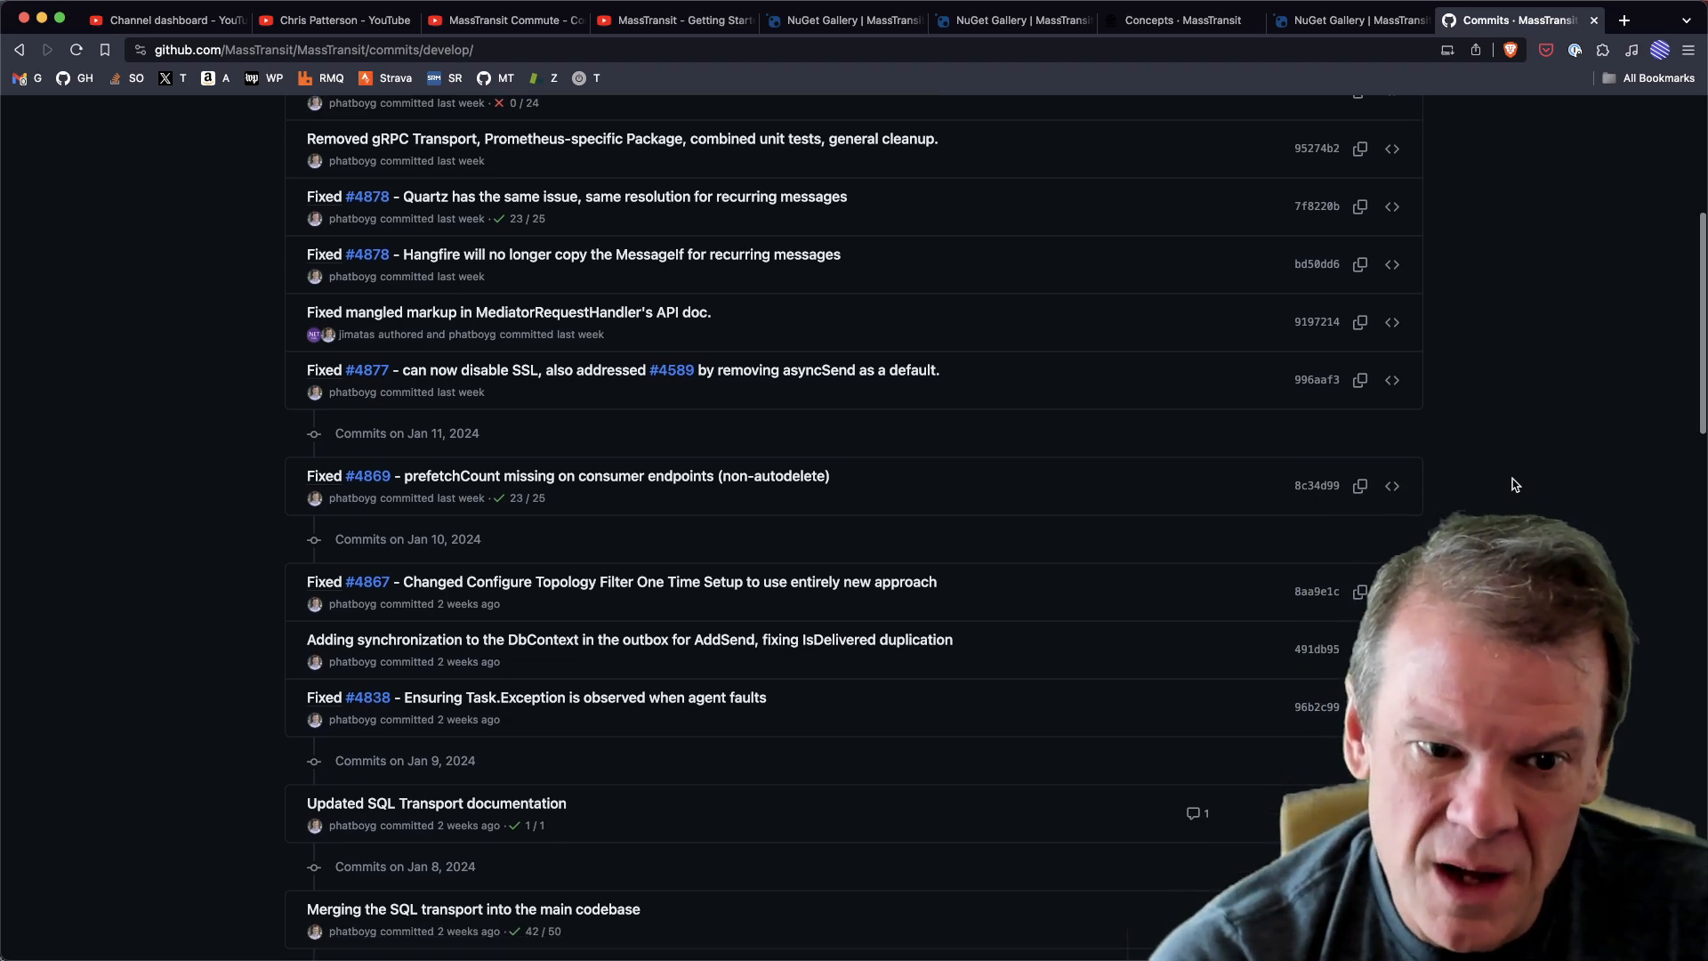
scroll(down, 3)
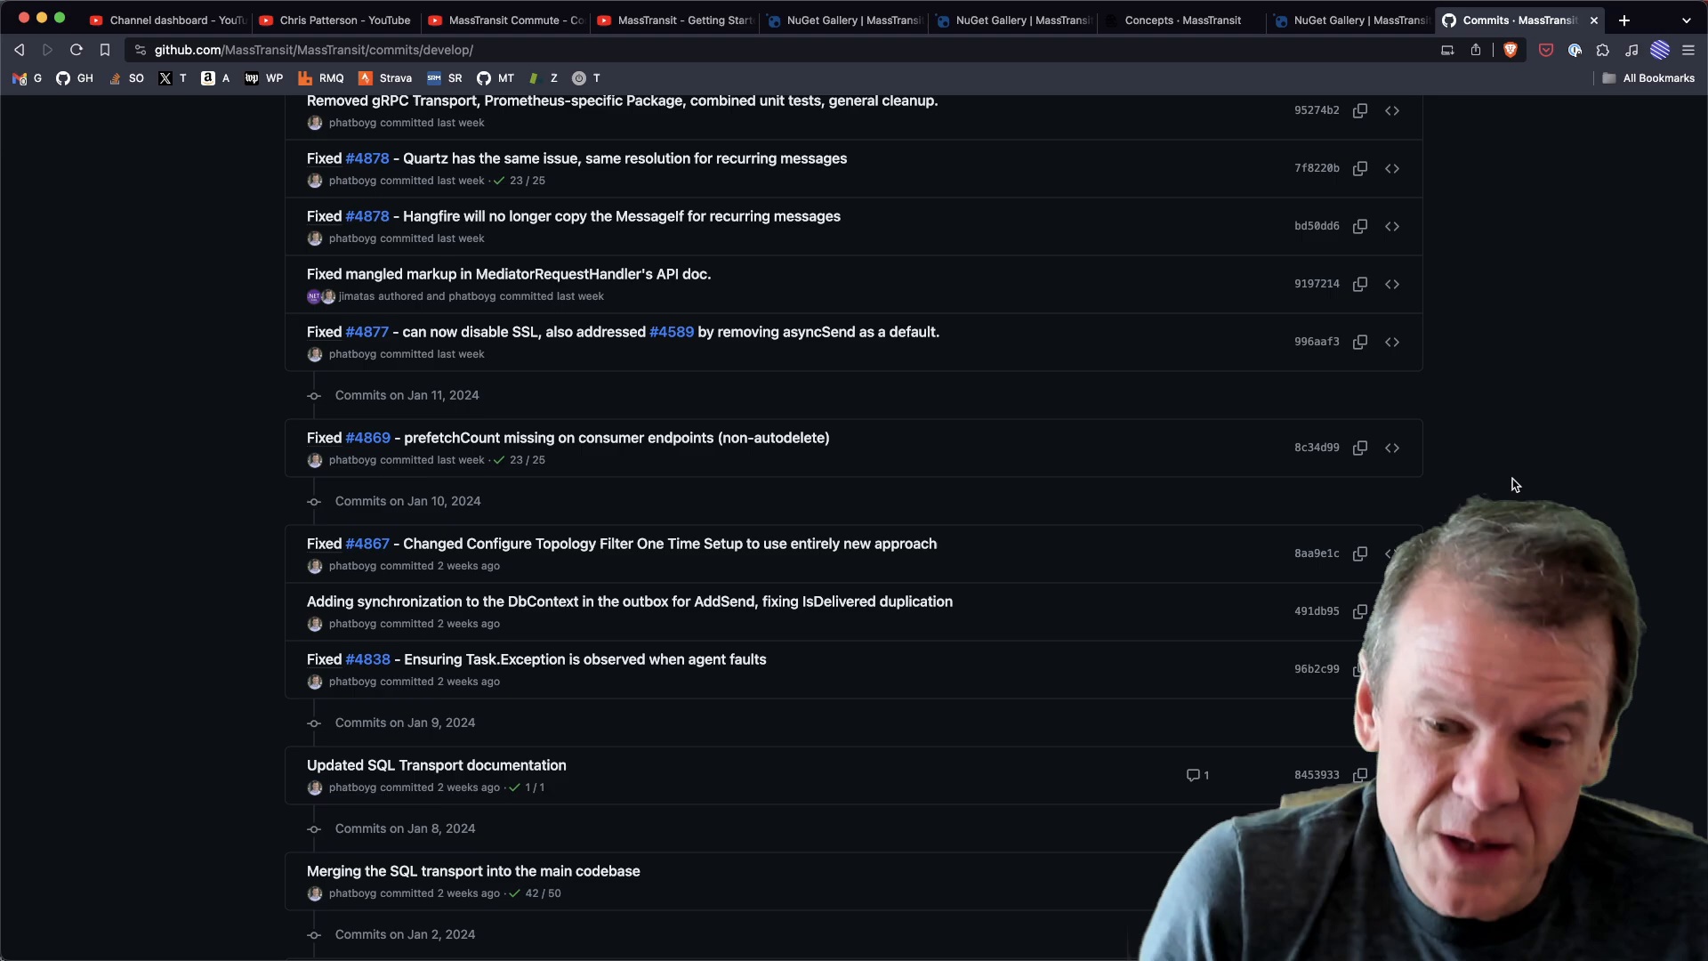